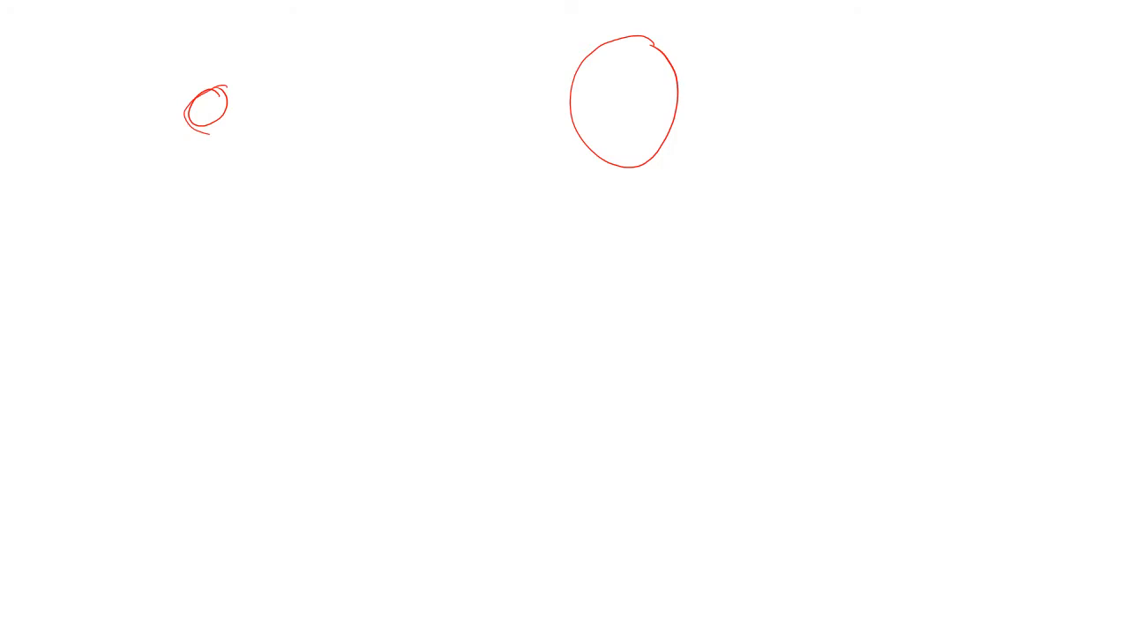
Draw three pulleys joined by two belts and label the third pulley's ω3.
{"action": "left_click_drag", "start_coordinate": [203, 127], "coordinate": [476, 40]}
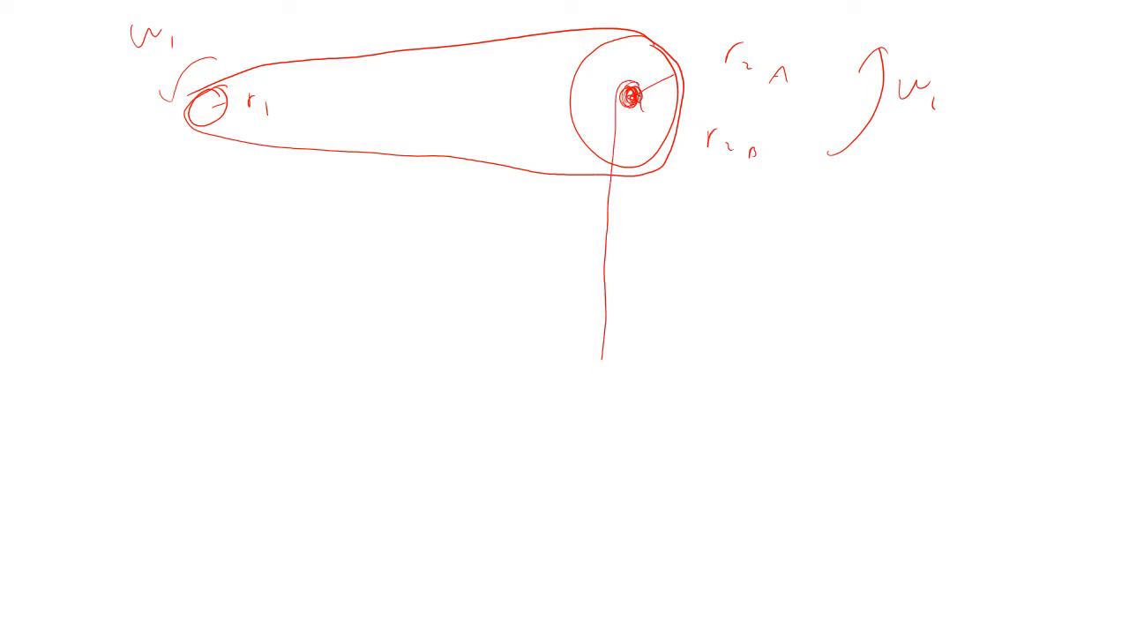
{"action": "left_click_drag", "start_coordinate": [600, 366], "coordinate": [635, 428]}
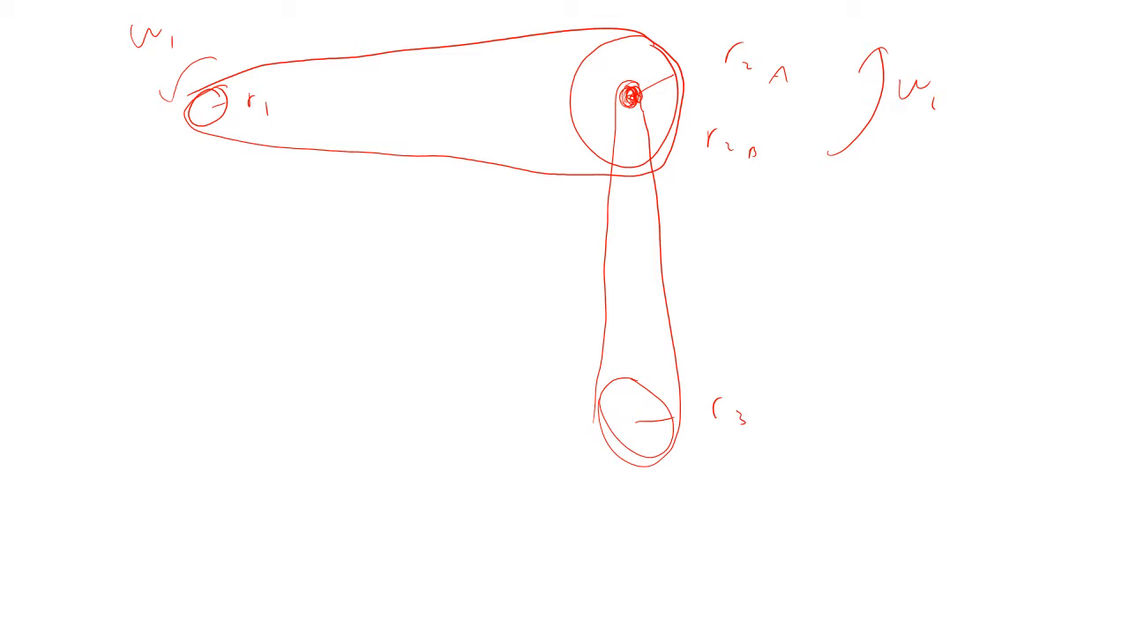
{"action": "left_click_drag", "start_coordinate": [679, 512], "coordinate": [719, 512]}
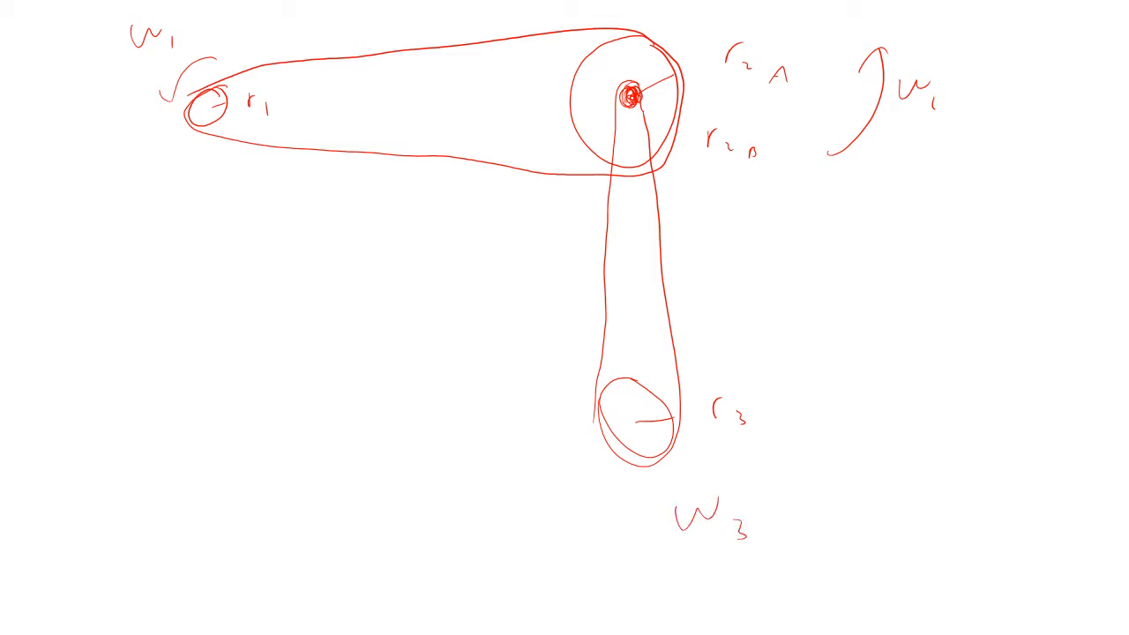
Add a belt arrow and label the belt speeds vA and vB.
{"action": "left_click_drag", "start_coordinate": [362, 134], "coordinate": [446, 134]}
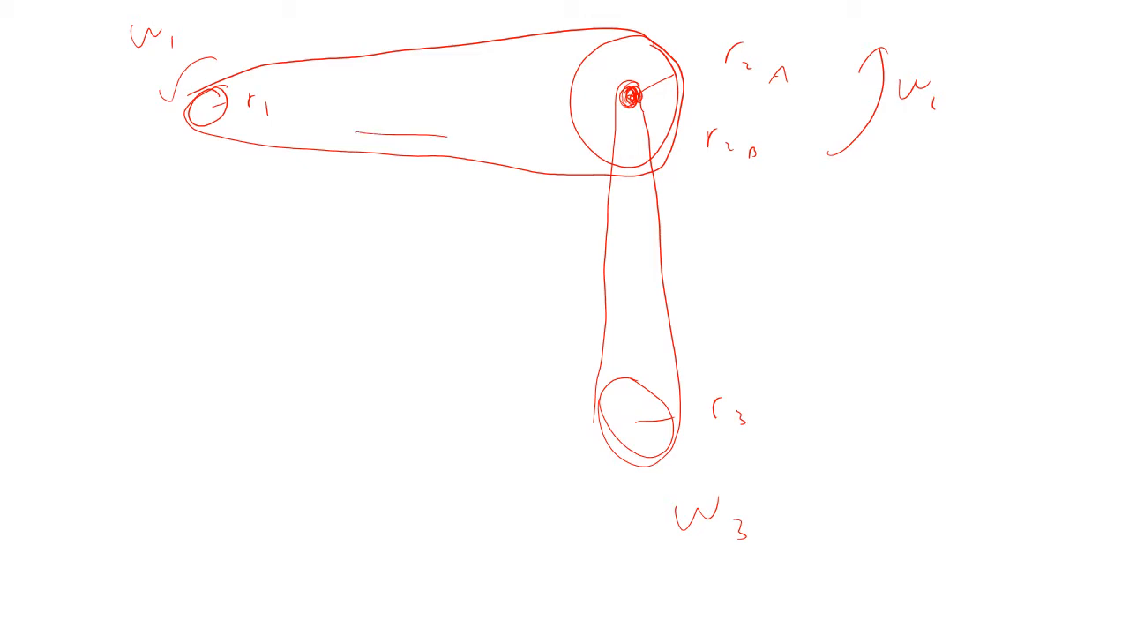
{"action": "left_click_drag", "start_coordinate": [388, 97], "coordinate": [450, 142]}
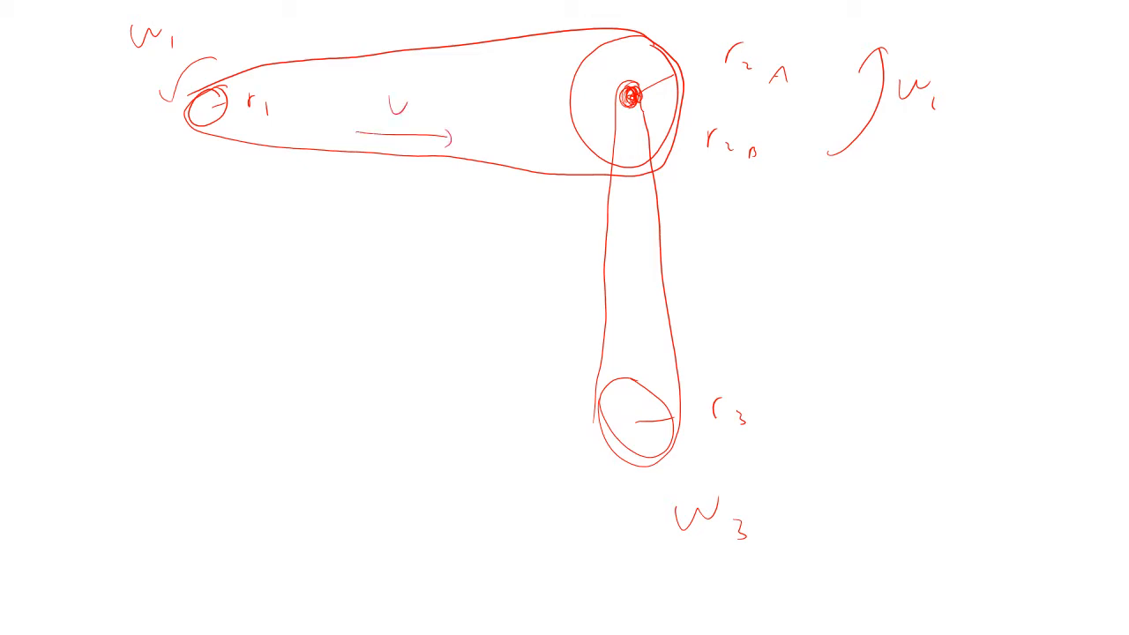
{"action": "type", "text": "A"}
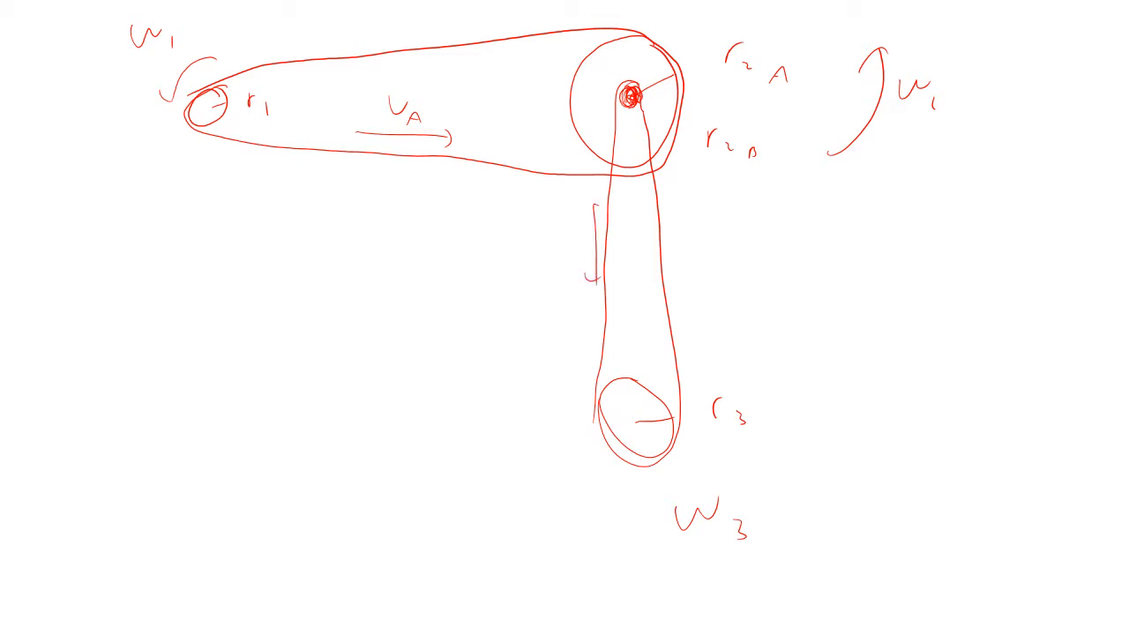
{"action": "type", "text": "V_B"}
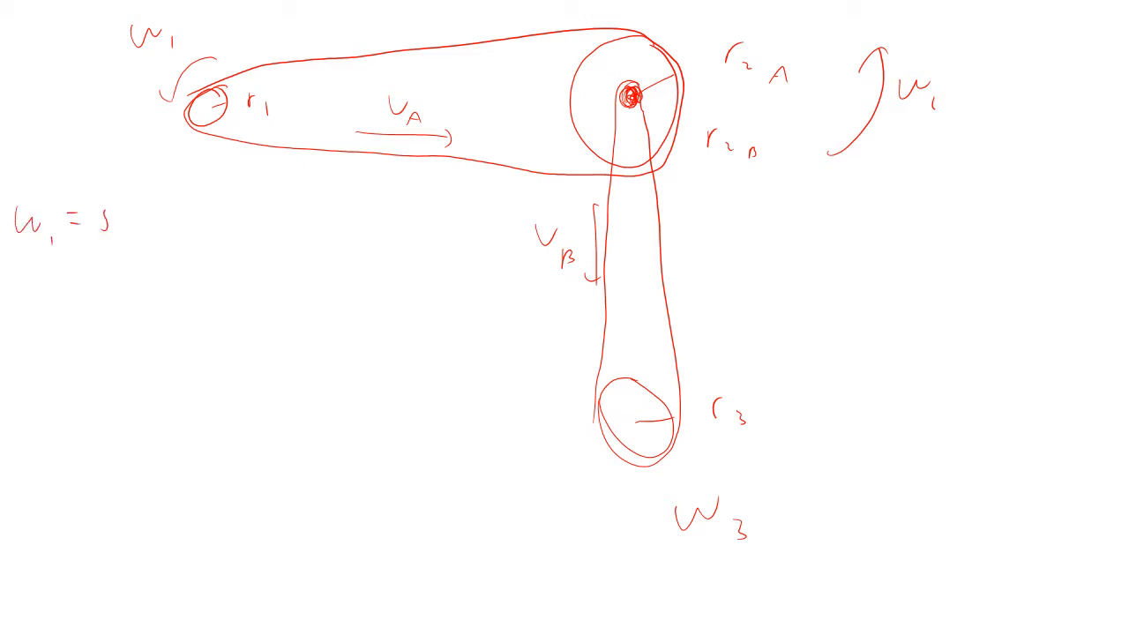
Write the givens ω1 = 500 rpm and r1 = 2.25 in.
{"action": "type", "text": "00"}
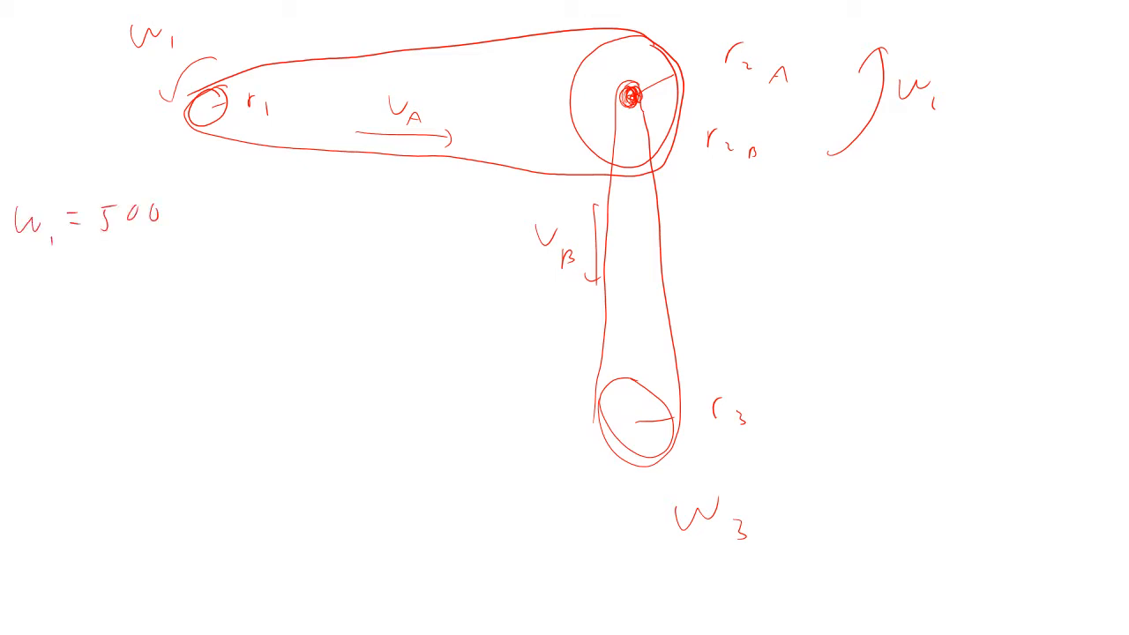
{"action": "type", "text": "rpm"}
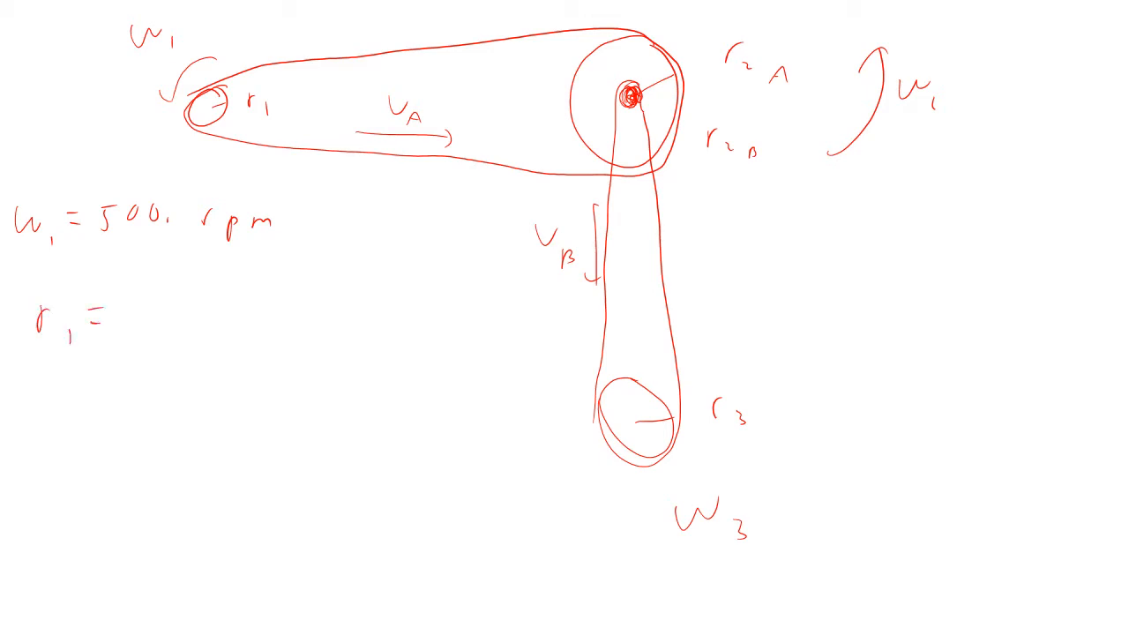
{"action": "type", "text": "2"}
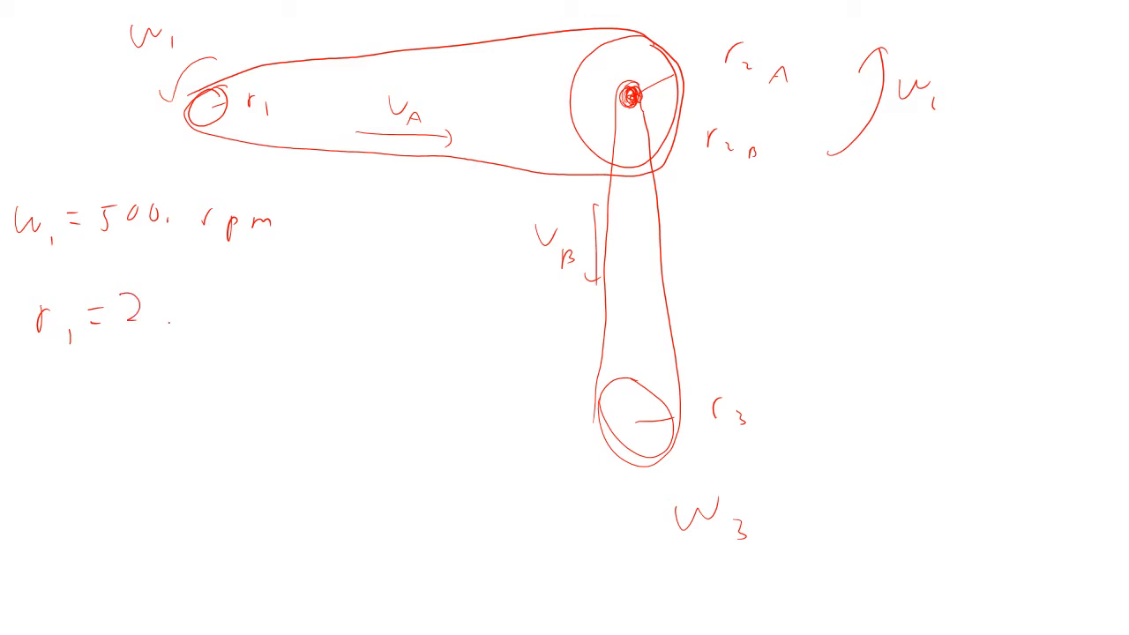
{"action": "type", "text": ".25 in"}
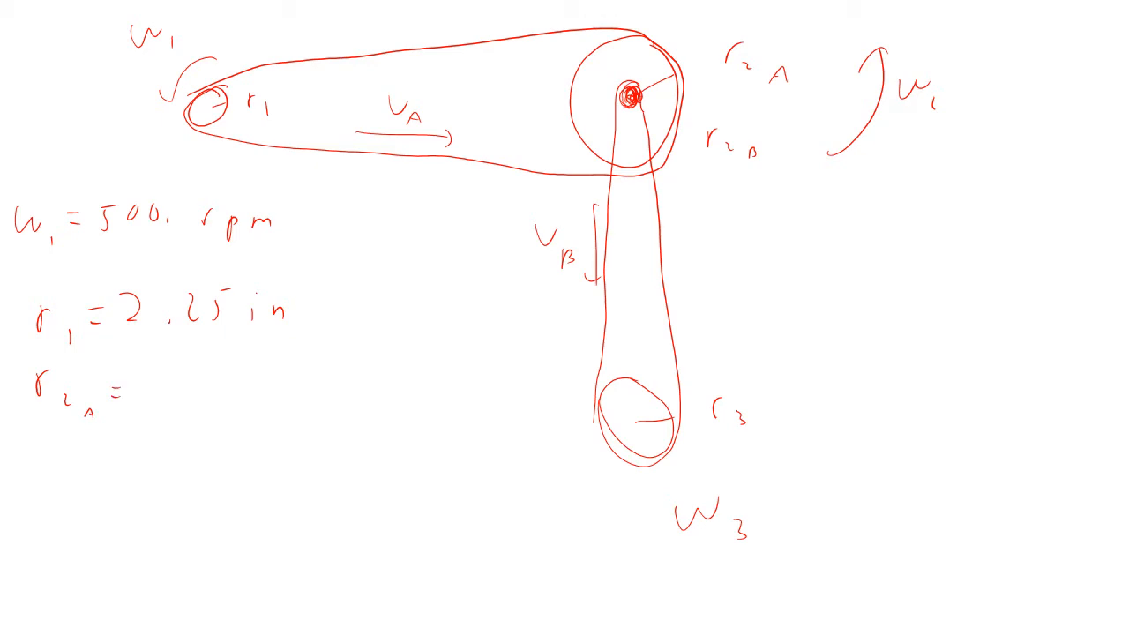
Write r2A = 8.25 in, r2B = 1.45 in and r3 = 6.91 in.
{"action": "type", "text": "8.25 in"}
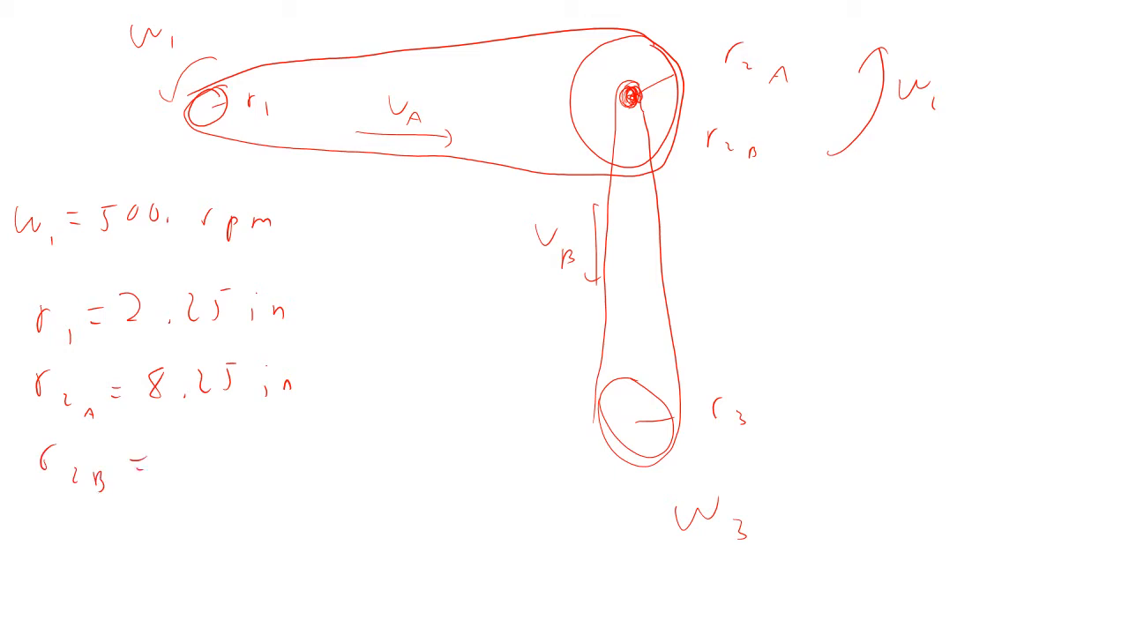
{"action": "type", "text": "1.45 in"}
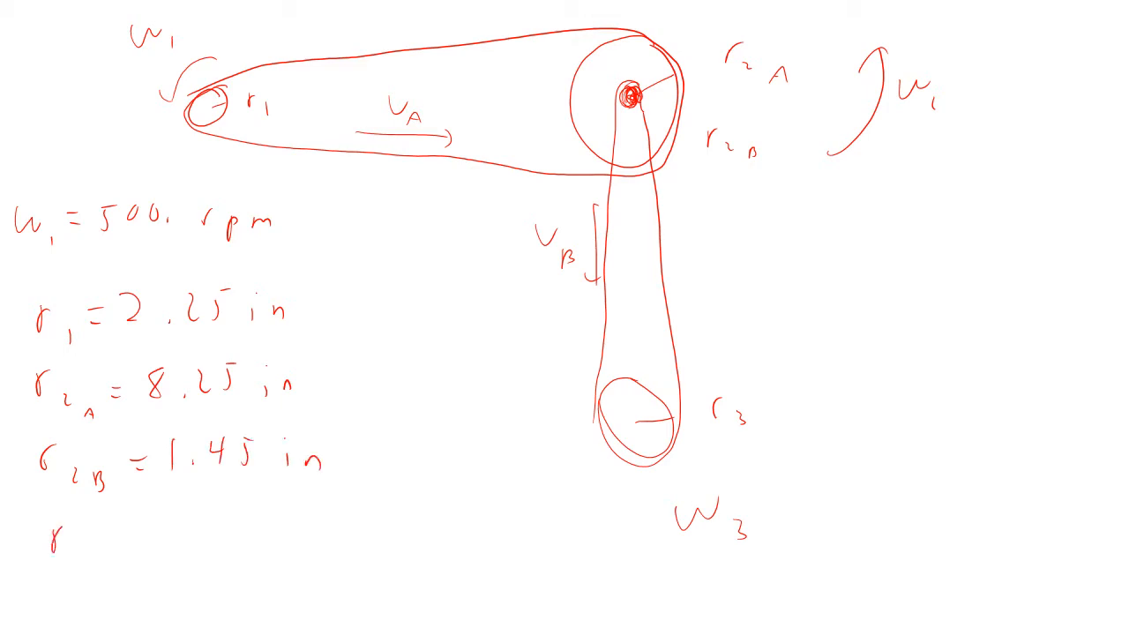
{"action": "type", "text": "r_3 ="}
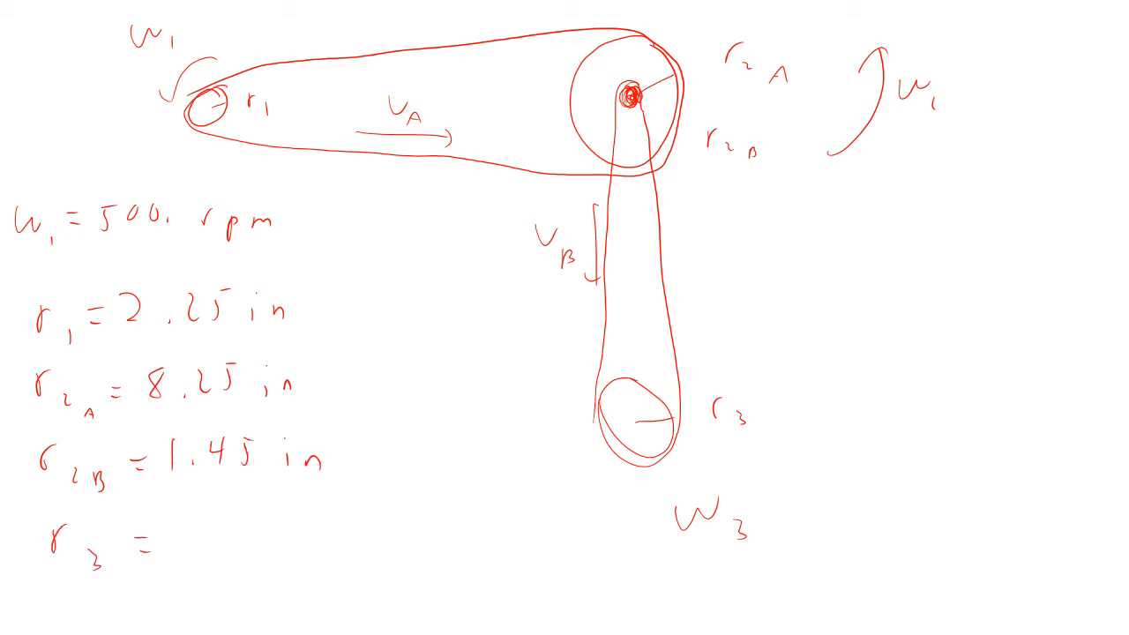
{"action": "type", "text": "6"}
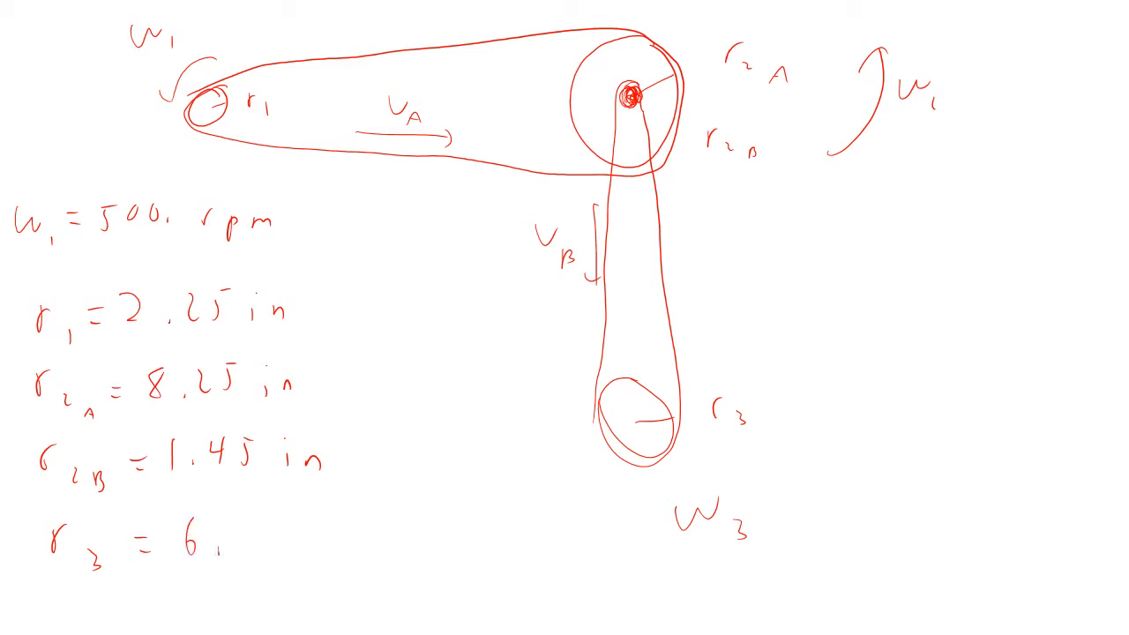
{"action": "type", "text": ".91 in"}
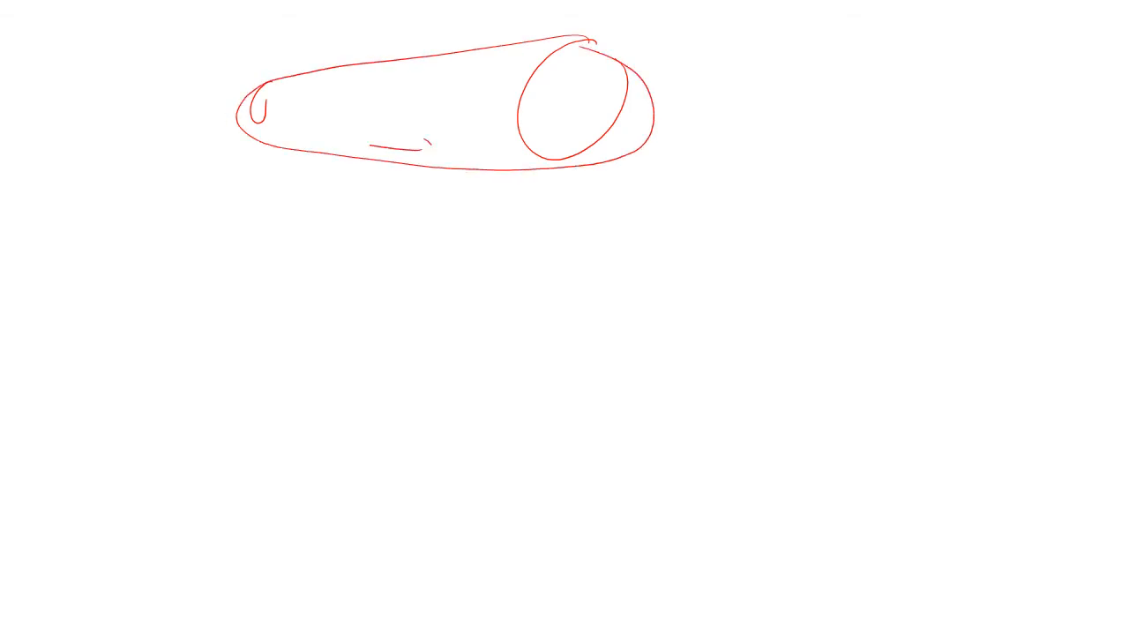
Sketch the belt drive, labelling vA and writing ω1r1 = ω2r2.
{"action": "left_click_drag", "start_coordinate": [406, 110], "coordinate": [450, 132]}
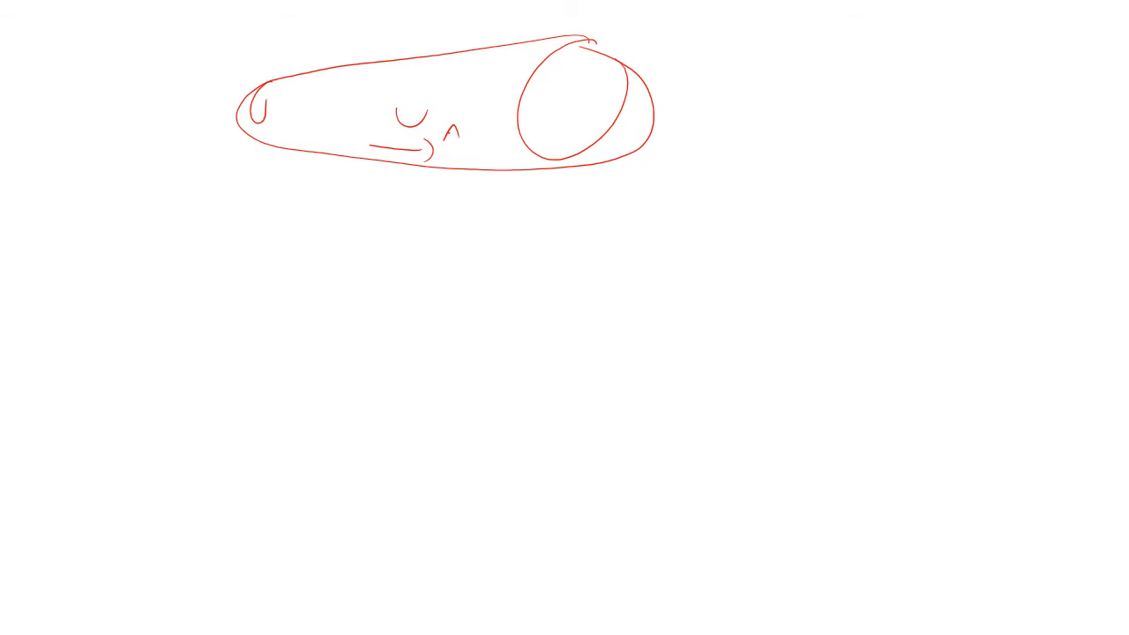
{"action": "left_click_drag", "start_coordinate": [287, 84], "coordinate": [273, 146]}
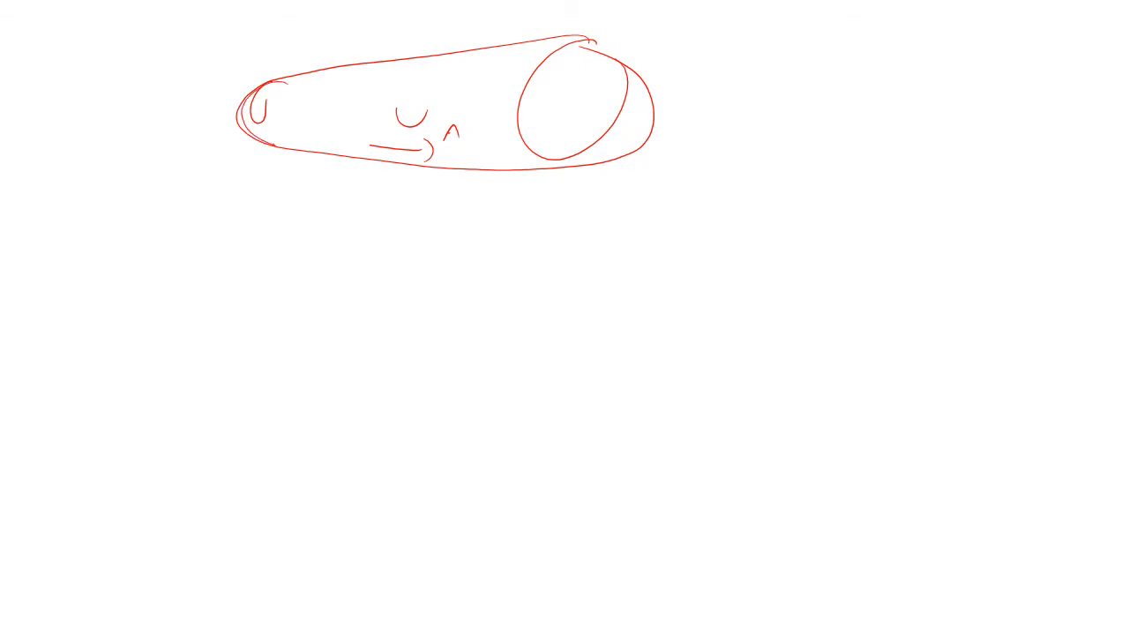
{"action": "left_click_drag", "start_coordinate": [273, 93], "coordinate": [234, 146]}
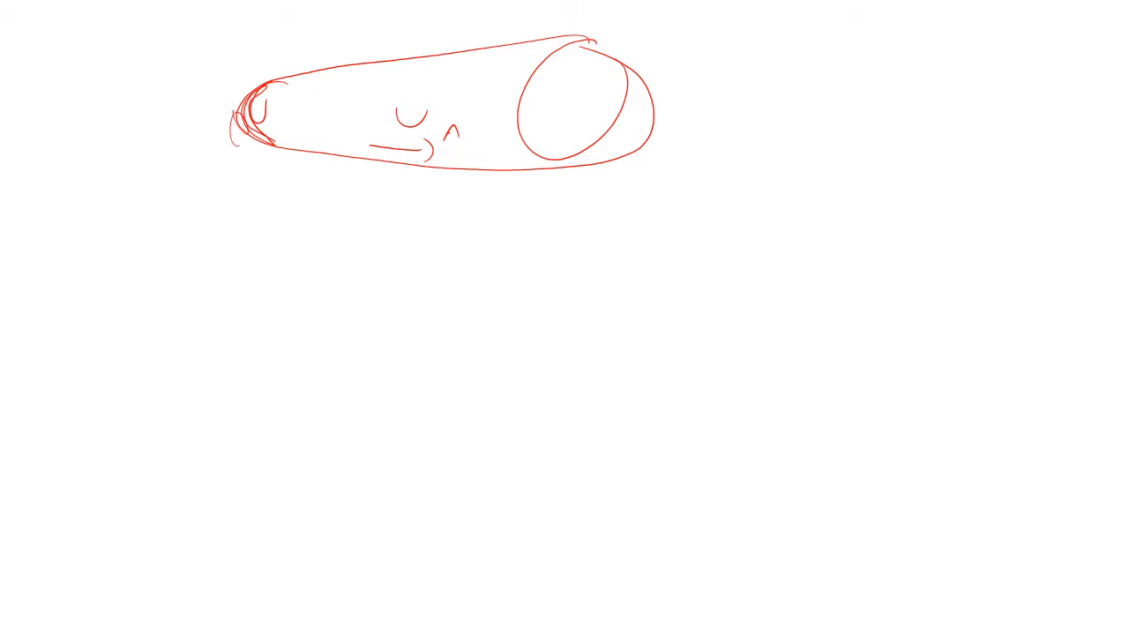
{"action": "left_click_drag", "start_coordinate": [84, 238], "coordinate": [146, 273]}
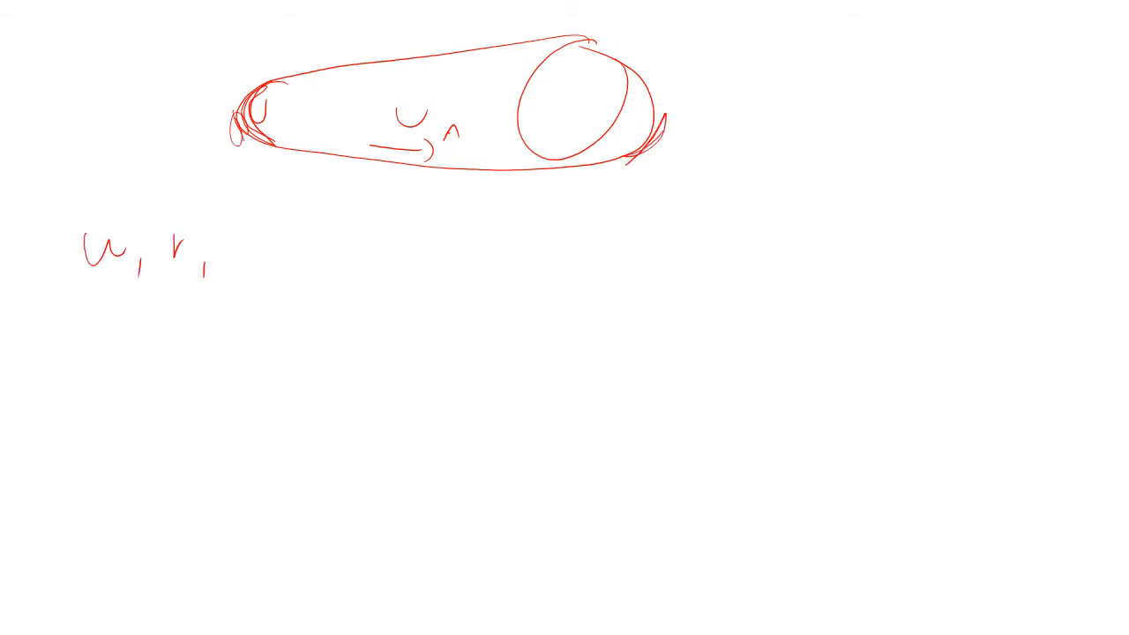
{"action": "left_click_drag", "start_coordinate": [626, 229], "coordinate": [684, 203]}
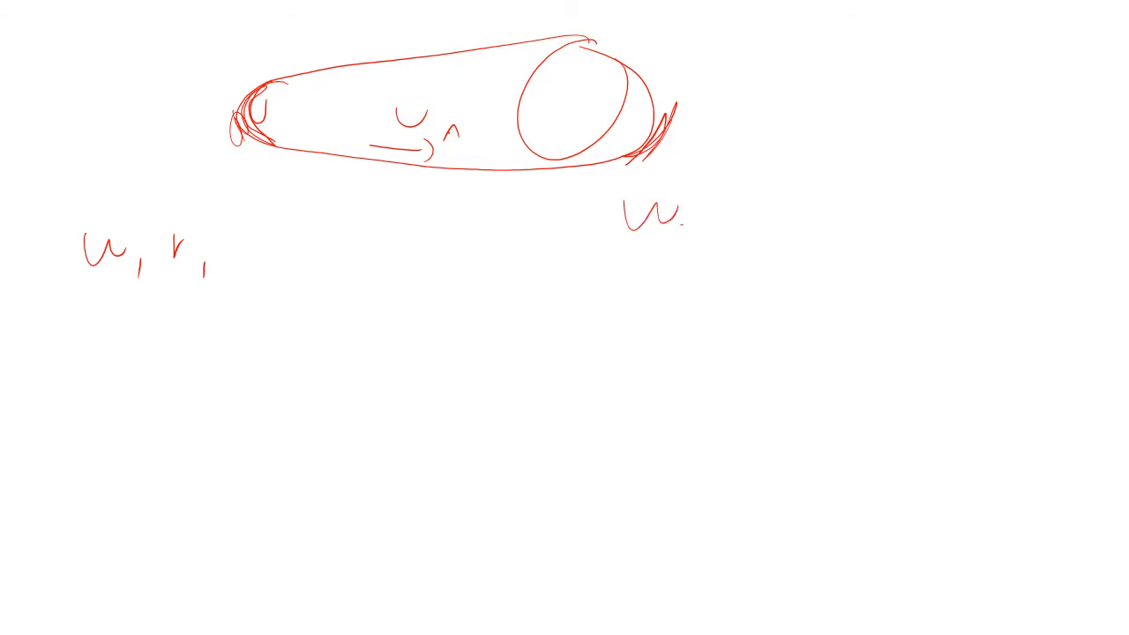
{"action": "type", "text": "2"}
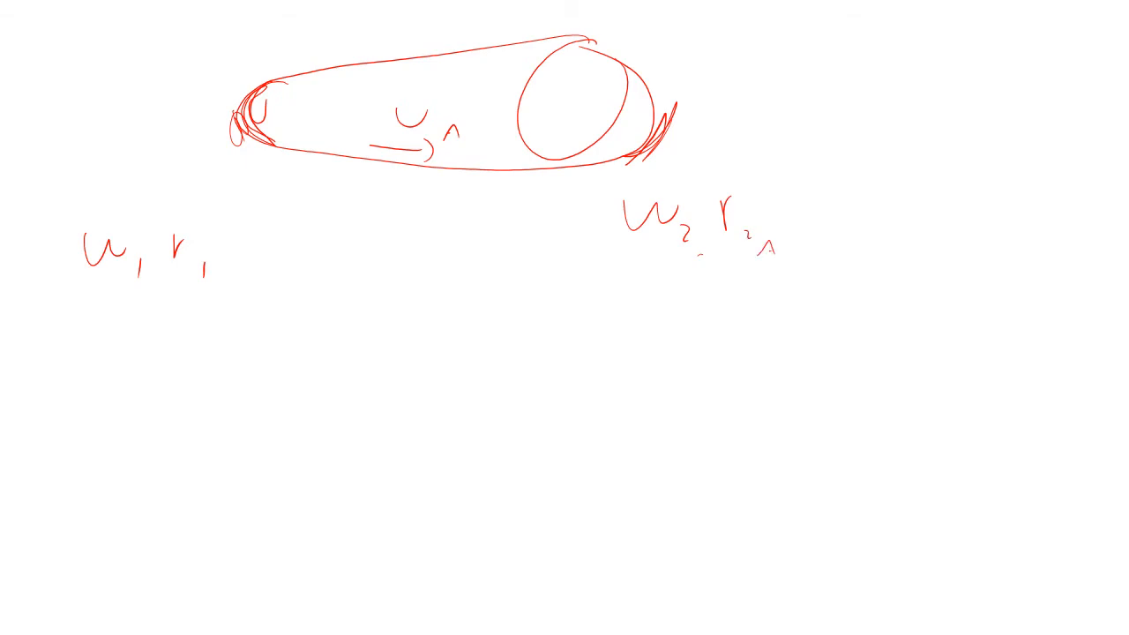
{"action": "left_click_drag", "start_coordinate": [393, 232], "coordinate": [414, 236]}
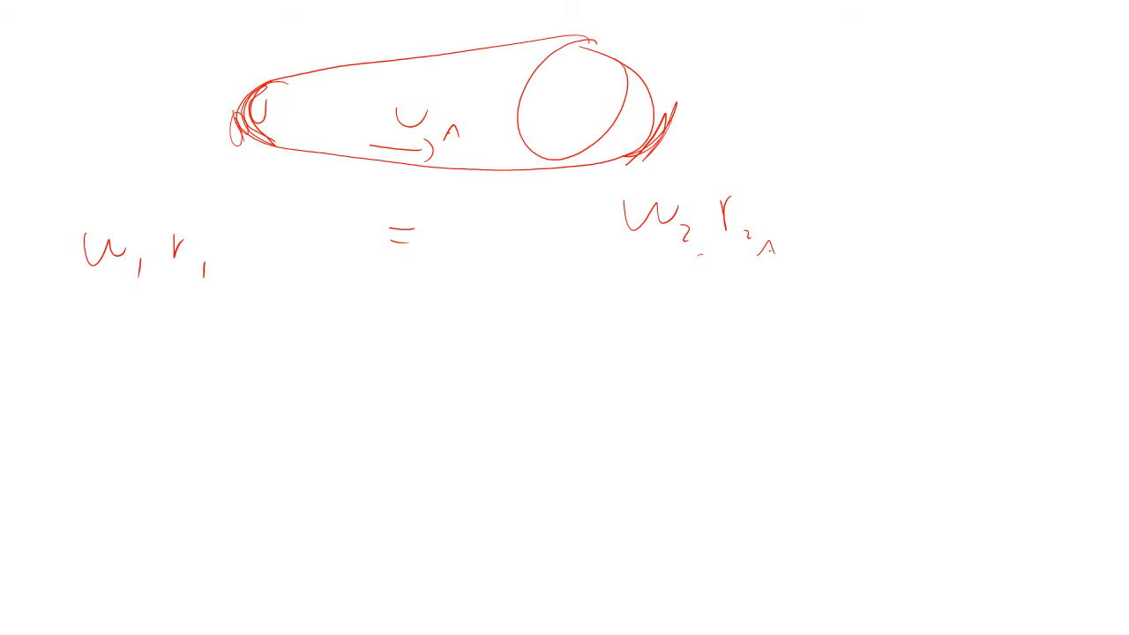
Solve ω2 = (2.25 in / 8.25 in)·500 rpm = 136 rpm.
{"action": "left_click_drag", "start_coordinate": [111, 366], "coordinate": [154, 406]}
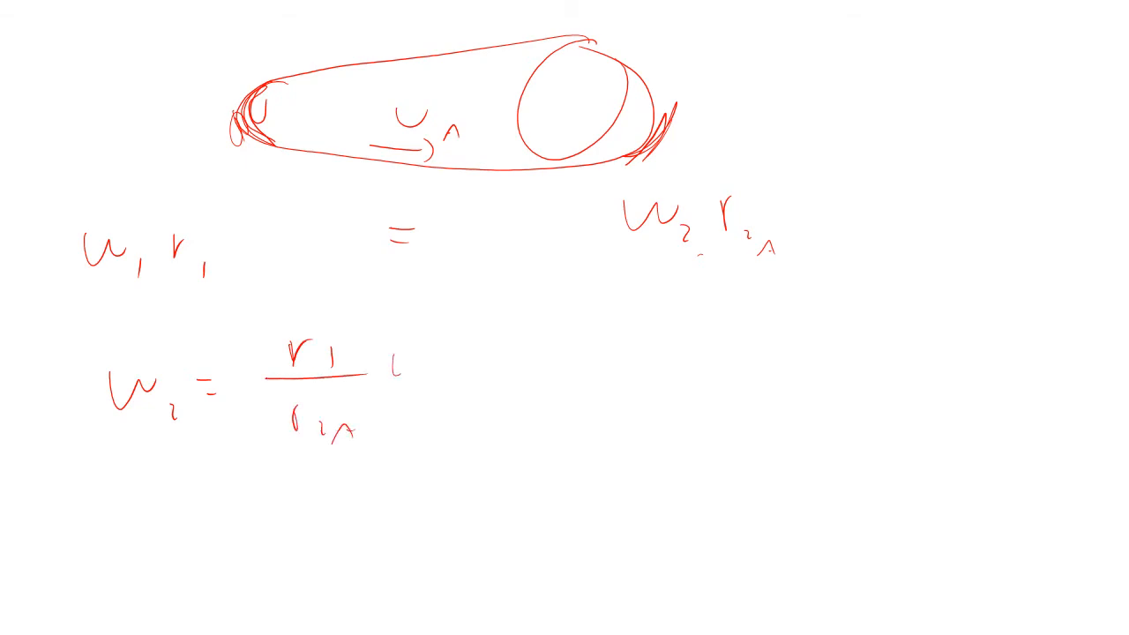
{"action": "type", "text": "w_1 = 2.25 in/8.25 in 500r"}
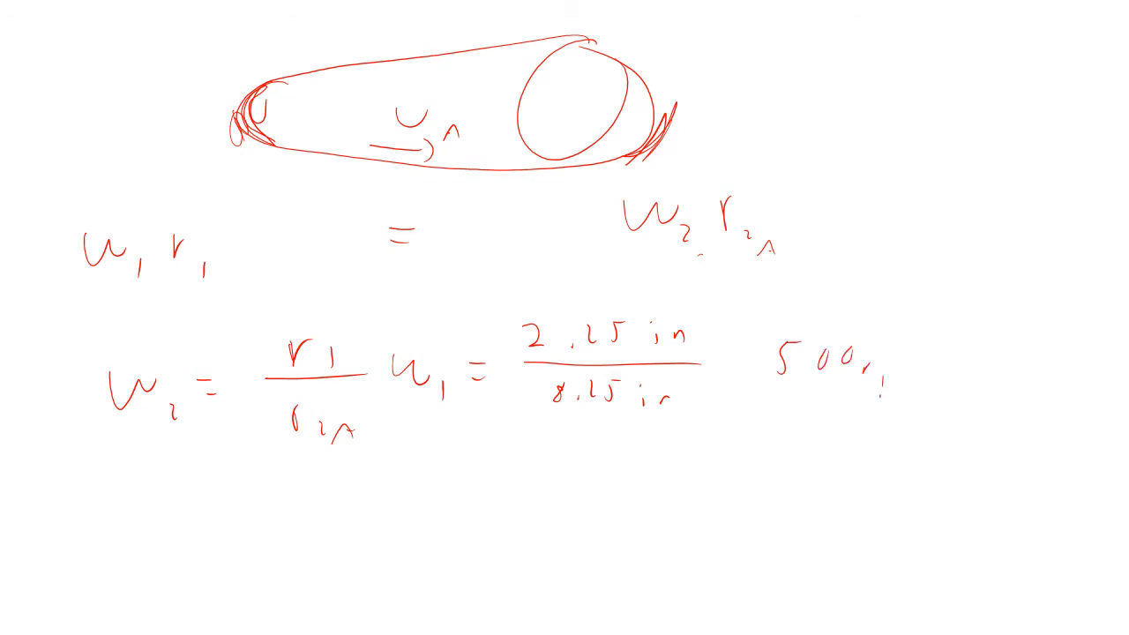
{"action": "type", "text": "pm"}
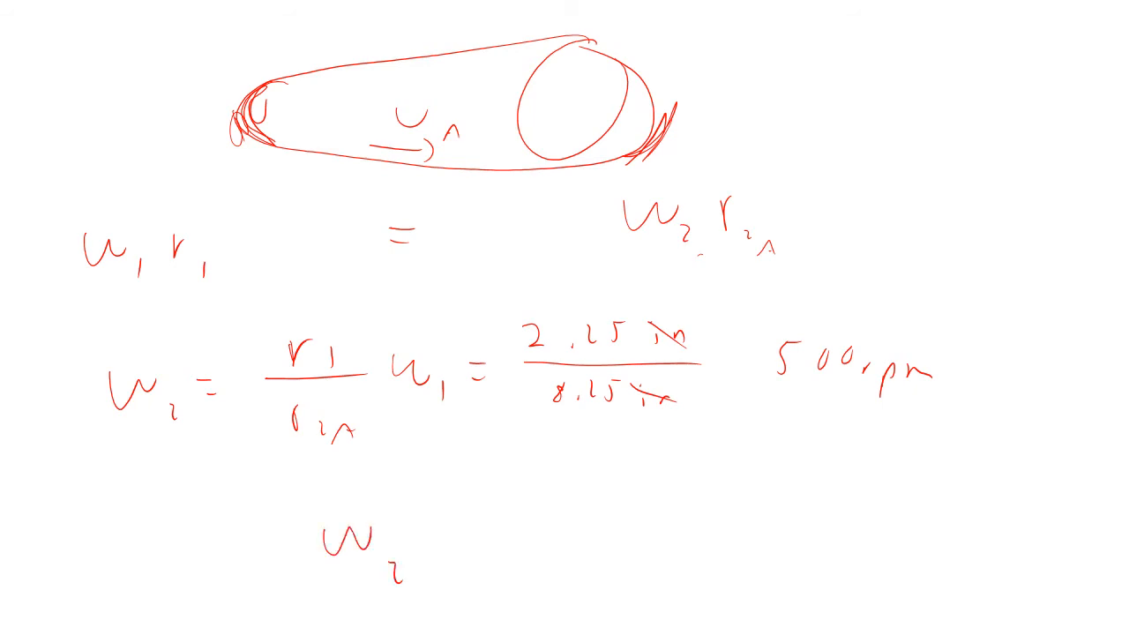
{"action": "type", "text": "="}
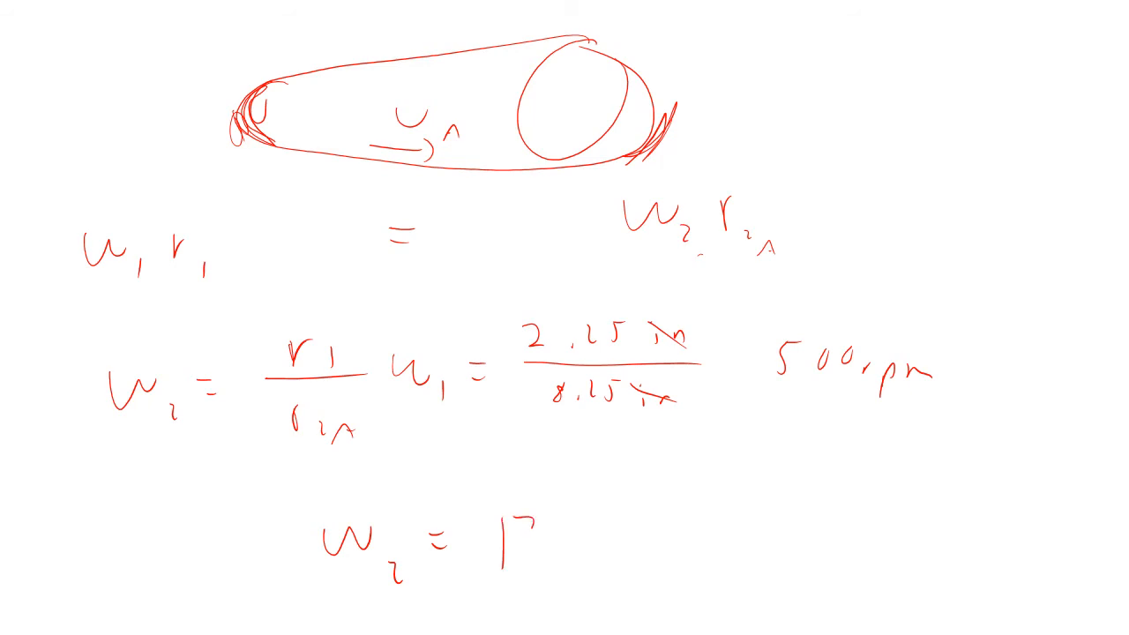
{"action": "type", "text": "36 rpm"}
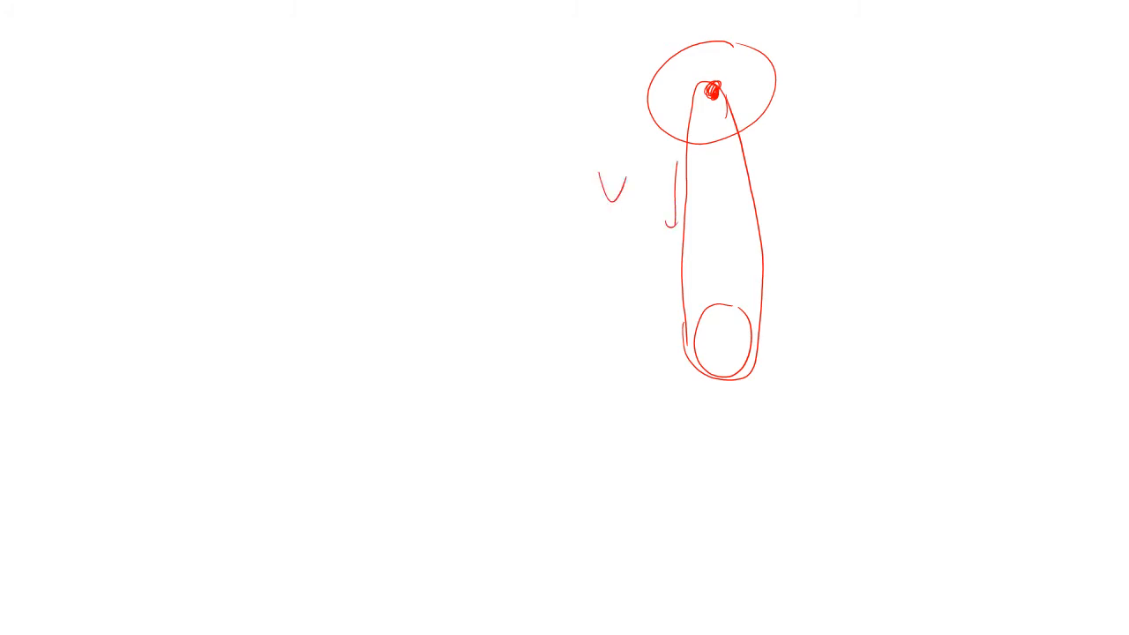
Draw the vertical belt arcs and write vB = r2B·ω2 = r3·ω3.
{"action": "left_click_drag", "start_coordinate": [626, 198], "coordinate": [633, 221]}
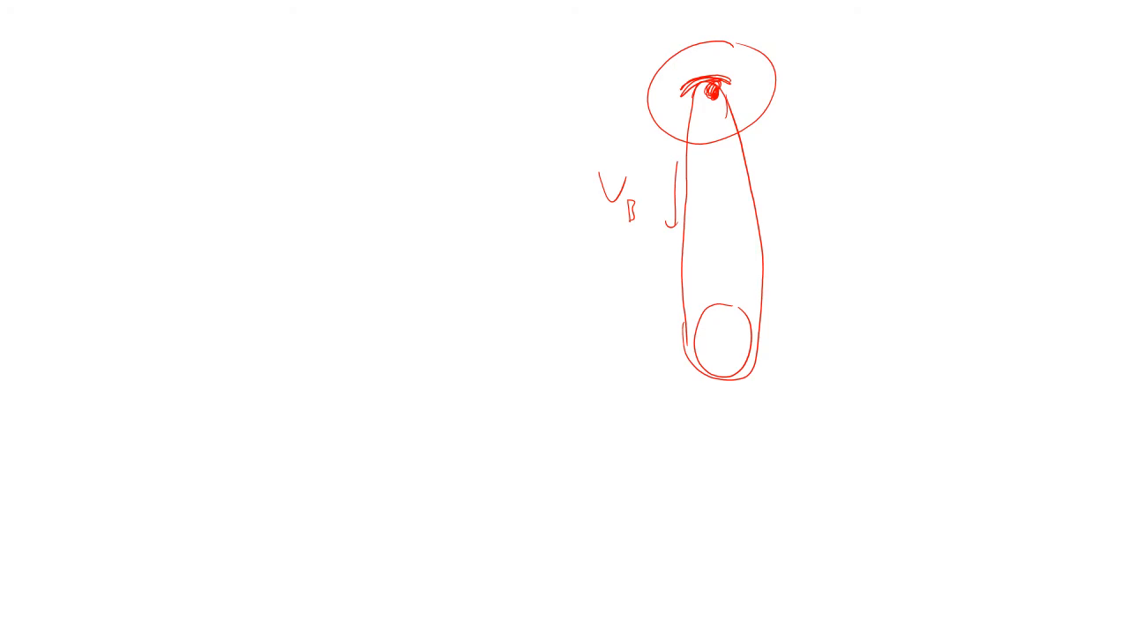
{"action": "left_click_drag", "start_coordinate": [91, 63], "coordinate": [111, 93]}
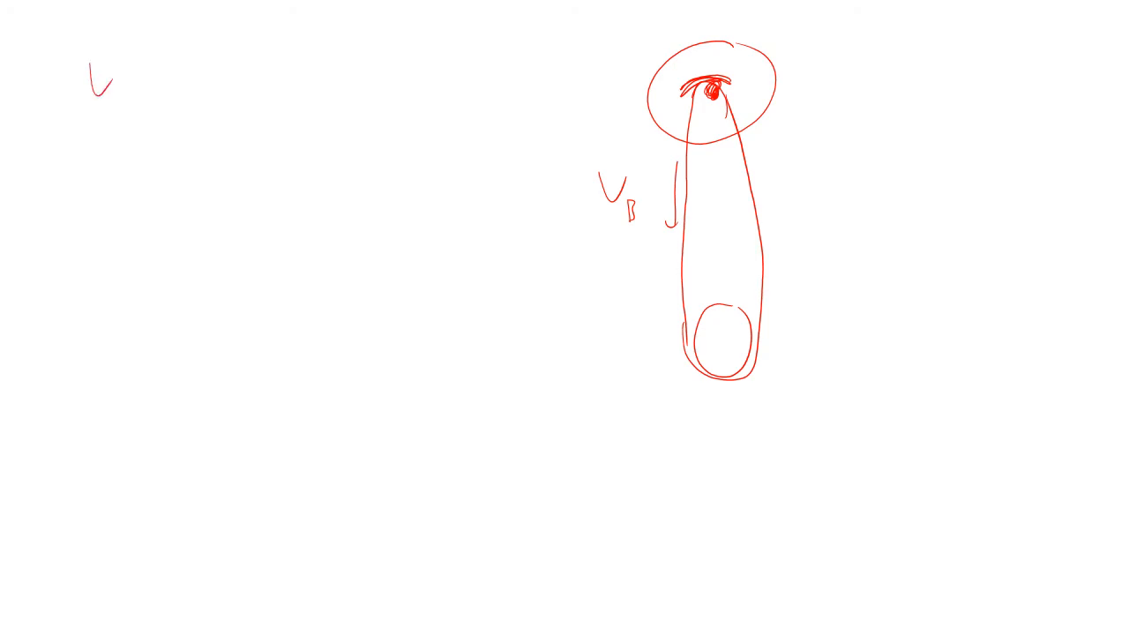
{"action": "type", "text": "B = r."}
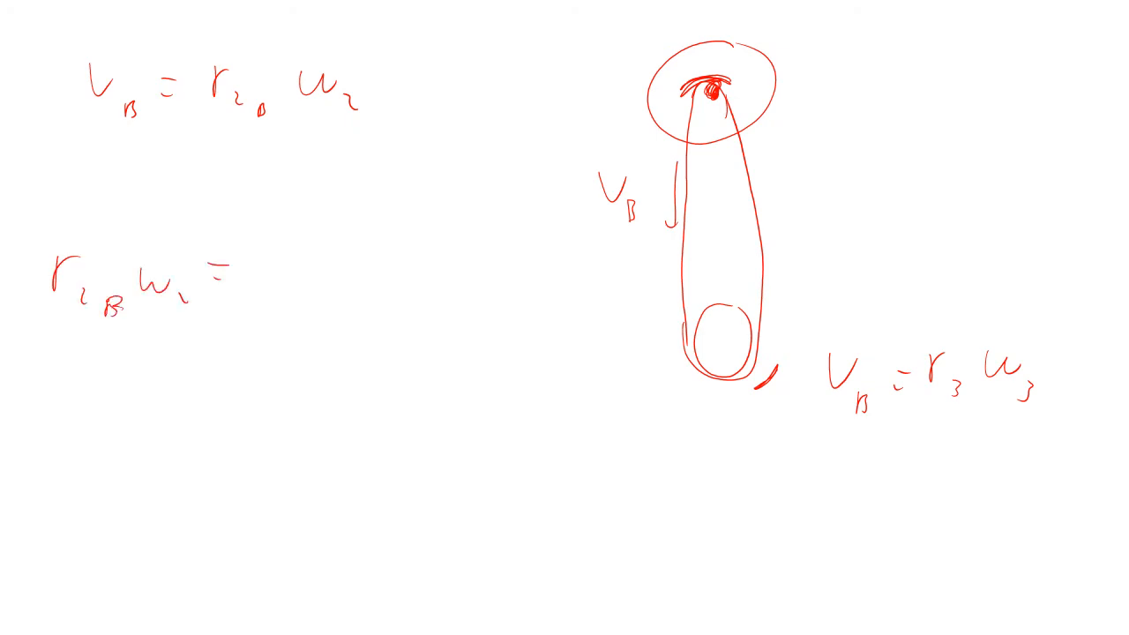
{"action": "type", "text": "= r_3 w_3"}
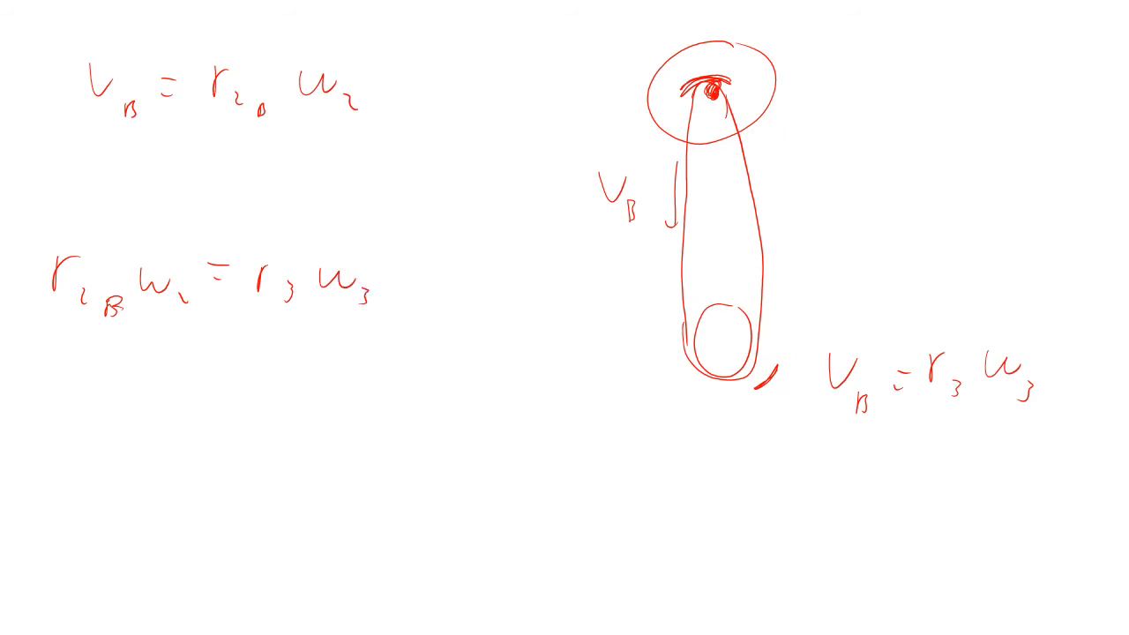
Compute ω3 = (1.45 in / 6.91 in)·136 rpm ≈ 28.6 rpm.
{"action": "left_click_drag", "start_coordinate": [39, 405], "coordinate": [141, 415]}
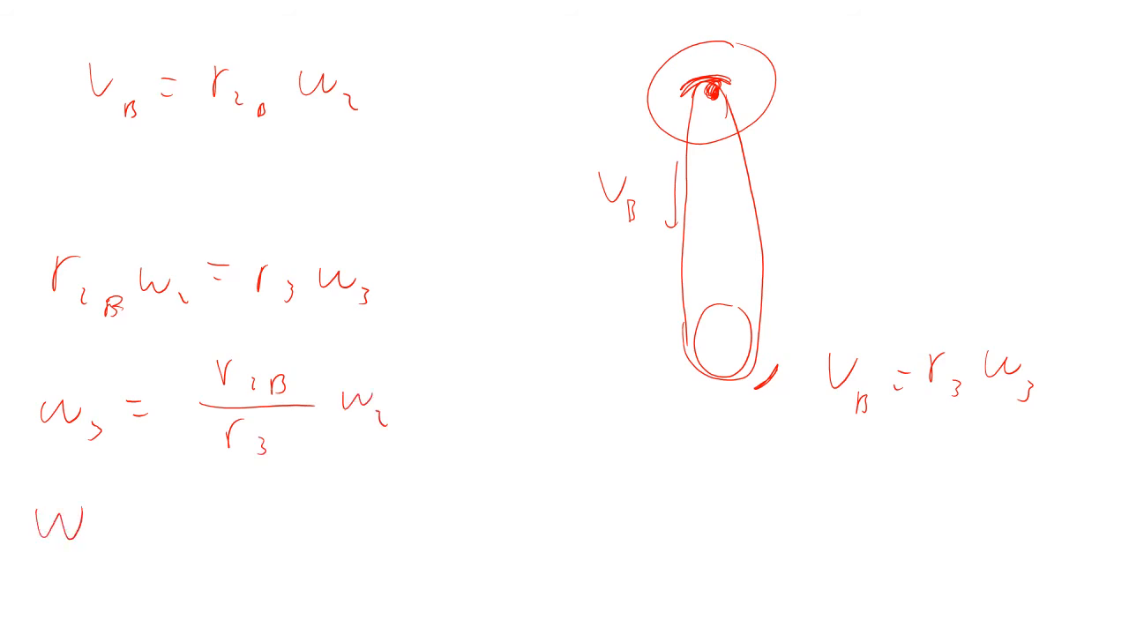
{"action": "type", "text": "3"}
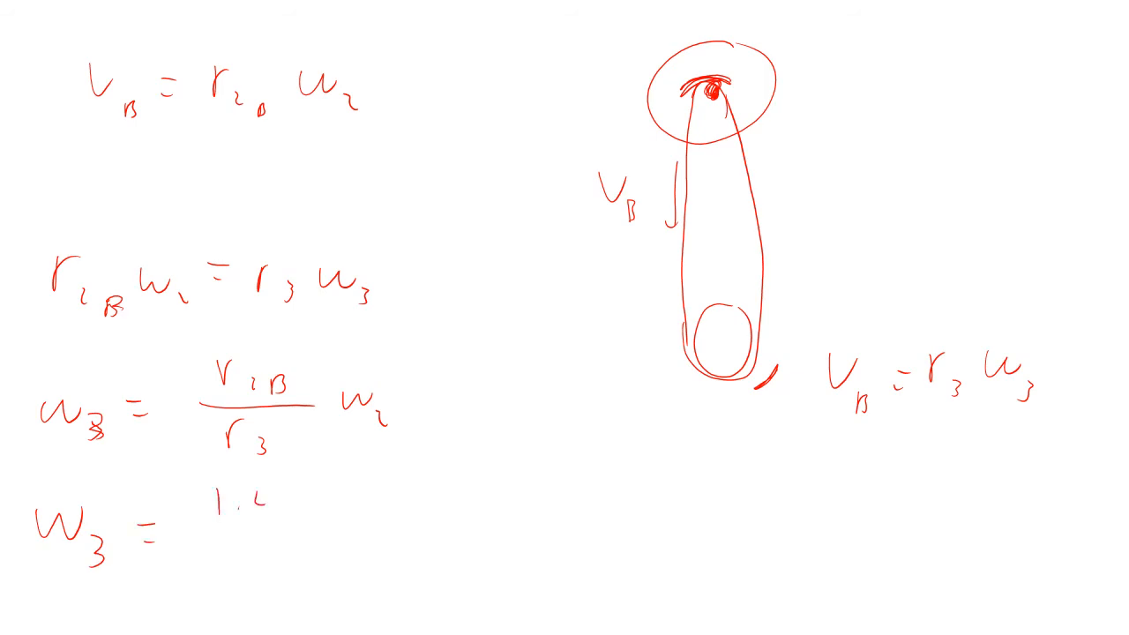
{"action": "type", "text": "1.45 in"}
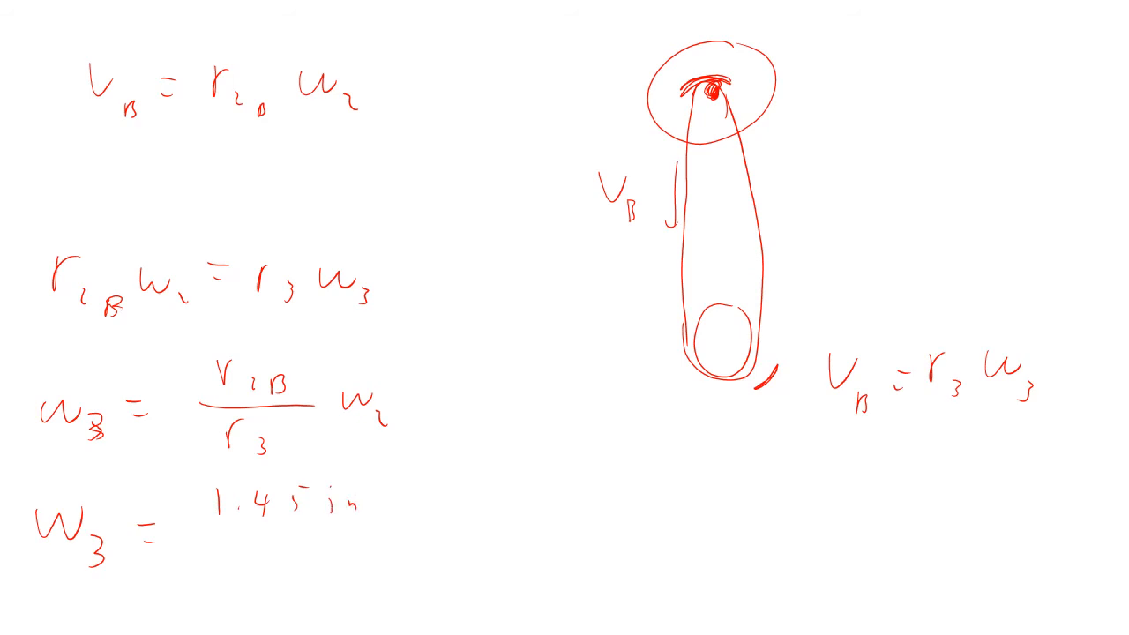
{"action": "left_click_drag", "start_coordinate": [203, 534], "coordinate": [371, 530]}
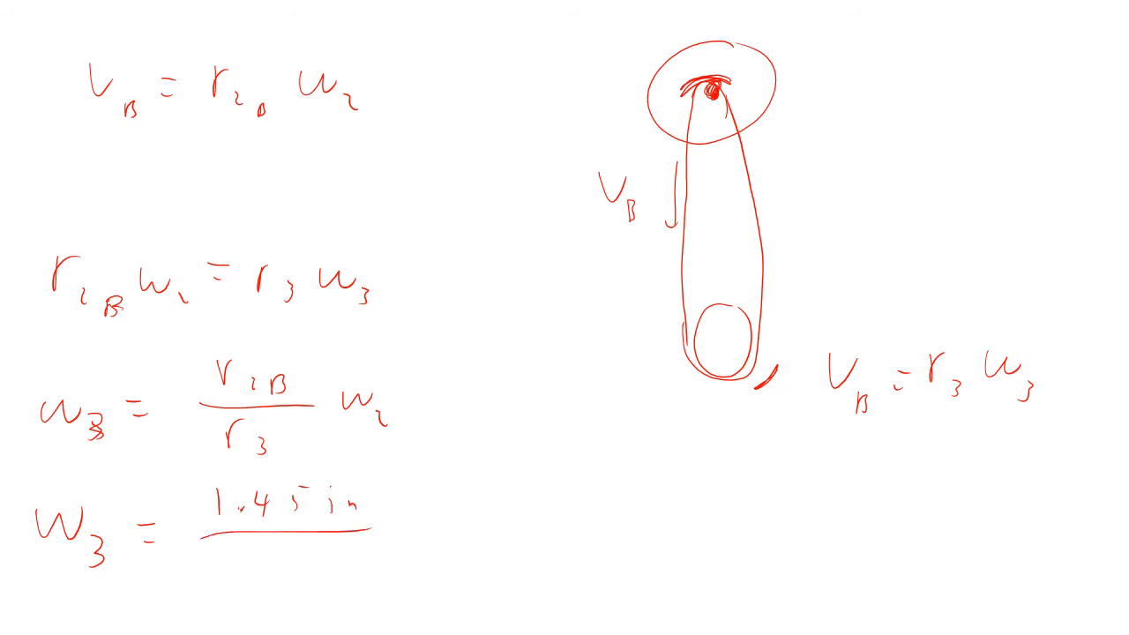
{"action": "type", "text": "6.91"}
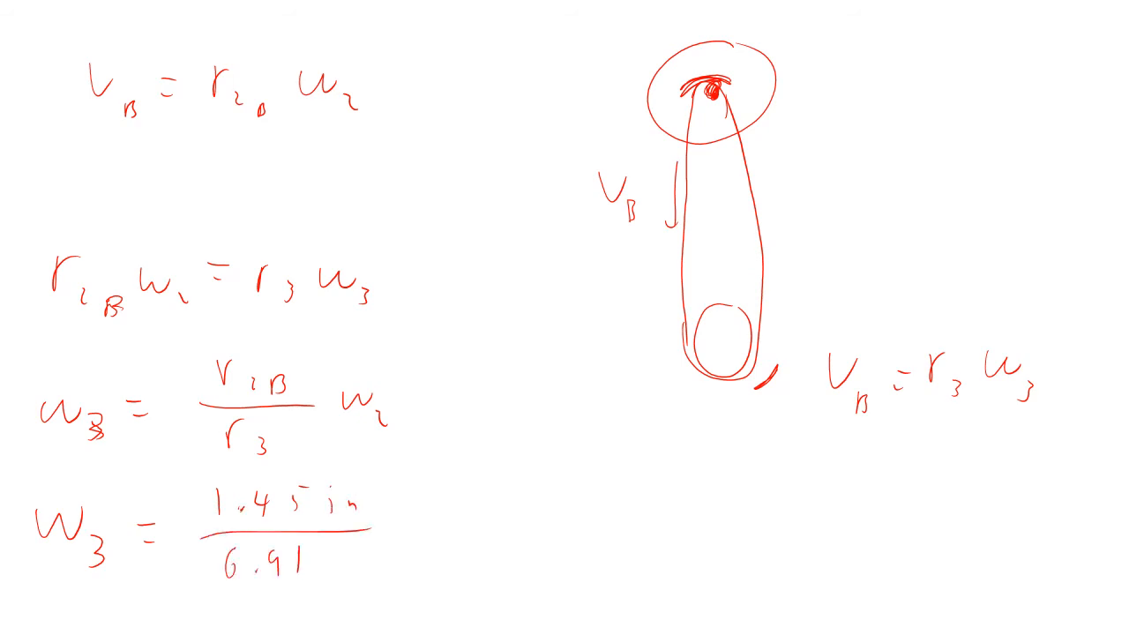
{"action": "type", "text": "in"}
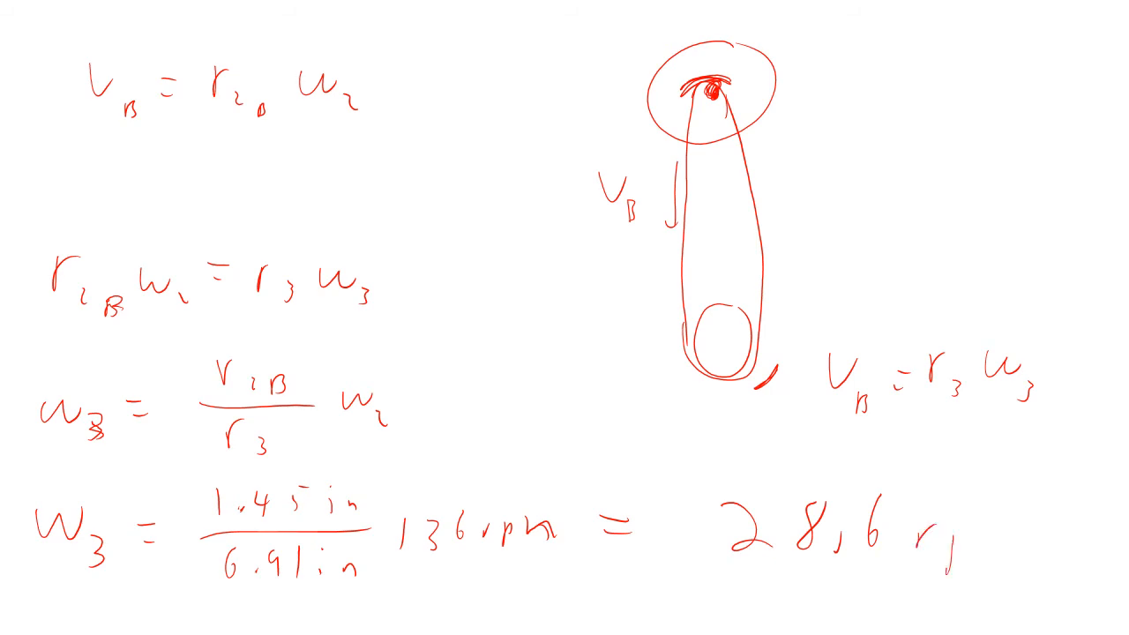
{"action": "left_click_drag", "start_coordinate": [697, 467], "coordinate": [1041, 600]}
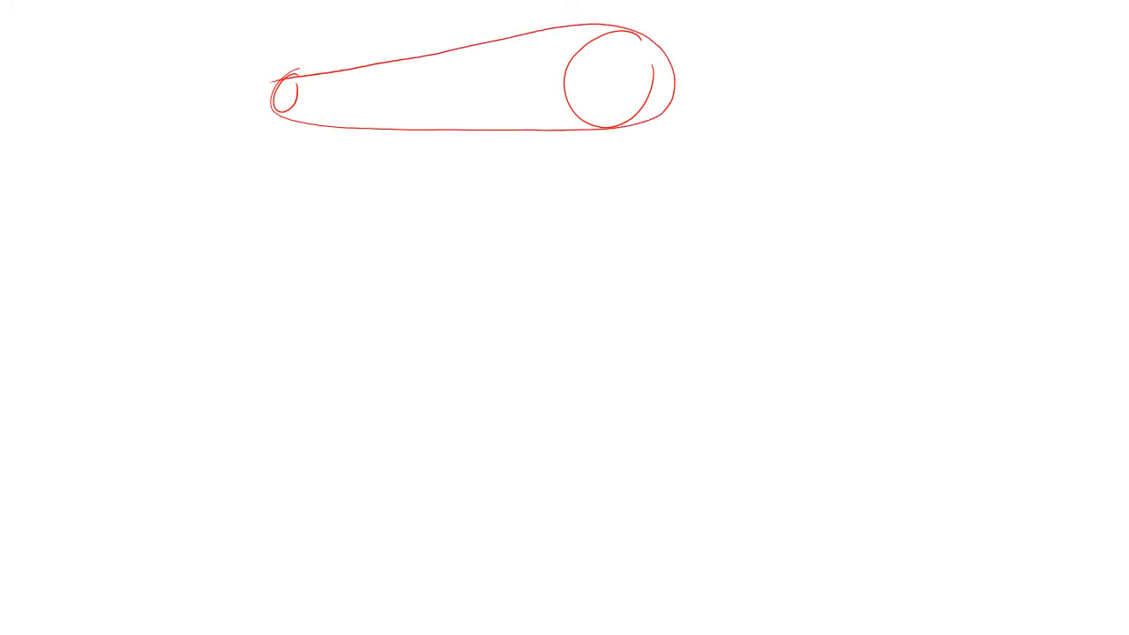
Mark below the small pulley, dot the large pulley's centre and add a vertical stroke.
{"action": "left_click_drag", "start_coordinate": [256, 146], "coordinate": [287, 132]}
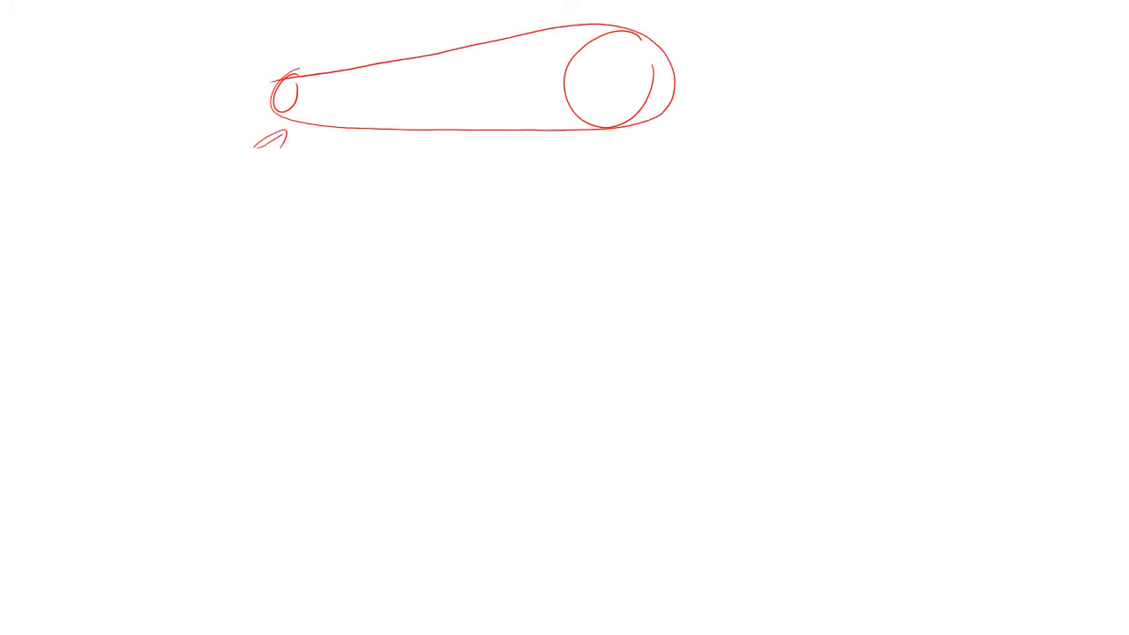
{"action": "left_click_drag", "start_coordinate": [654, 102], "coordinate": [662, 119]}
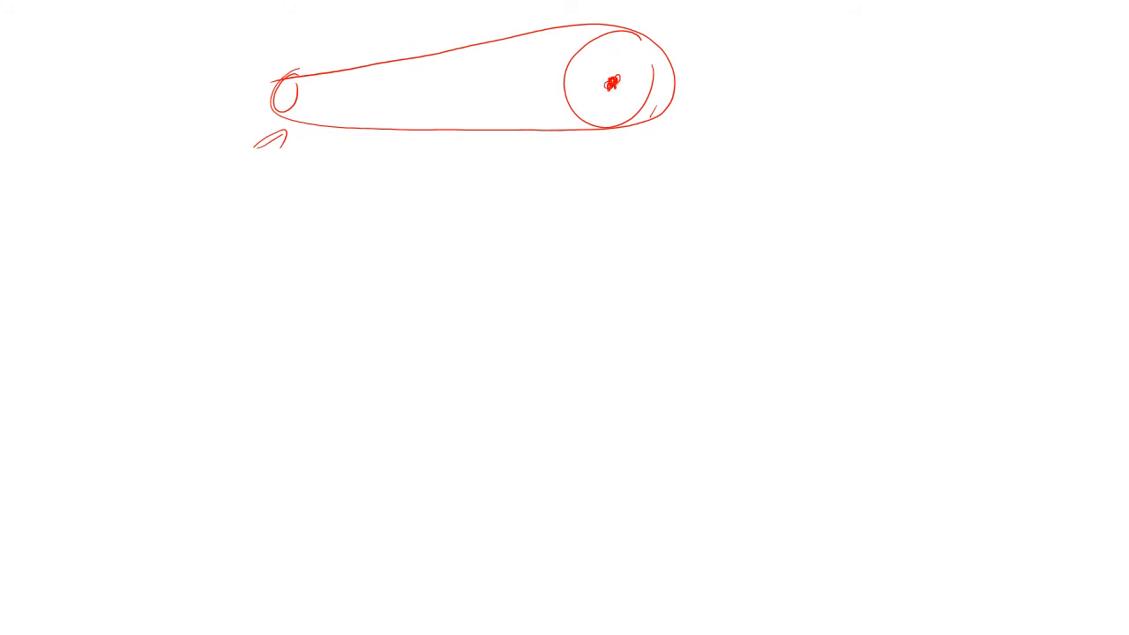
{"action": "left_click_drag", "start_coordinate": [605, 88], "coordinate": [617, 362]}
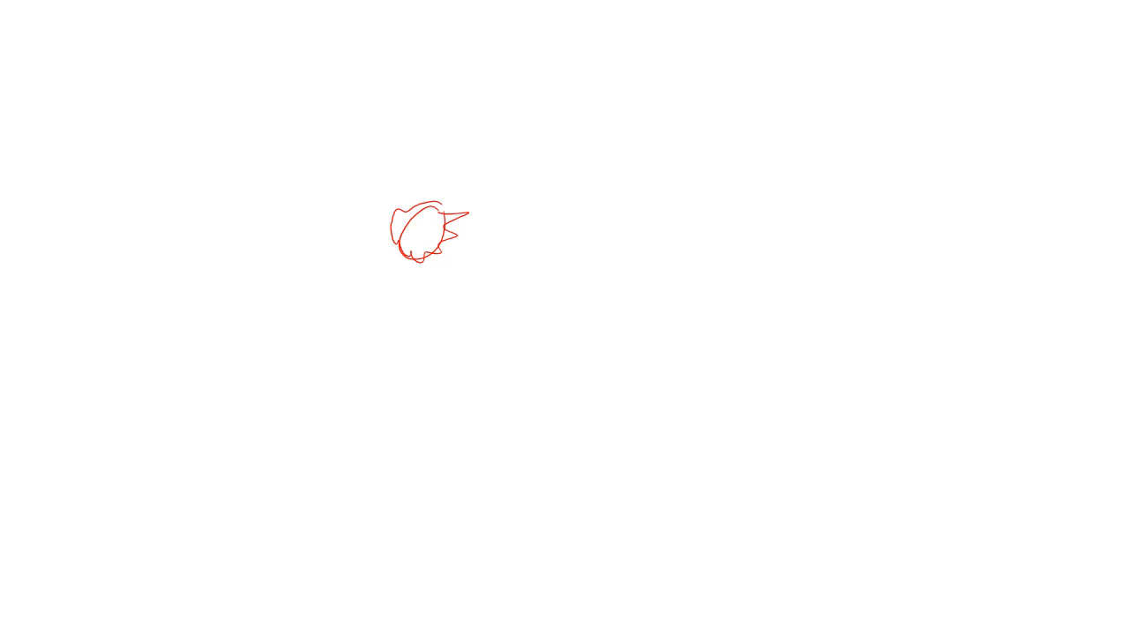
Draw the large meshing gear, hatch the contact, write v = v and r1ω1 = r2ω2, add a radius.
{"action": "left_click_drag", "start_coordinate": [463, 221], "coordinate": [598, 337]}
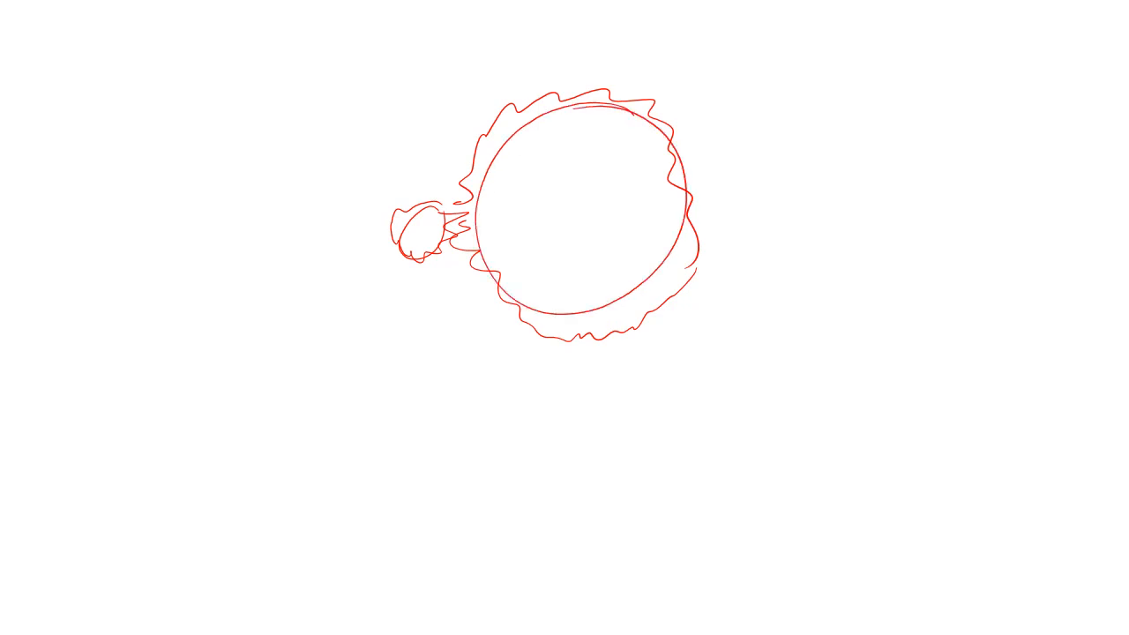
{"action": "left_click_drag", "start_coordinate": [454, 180], "coordinate": [450, 278]}
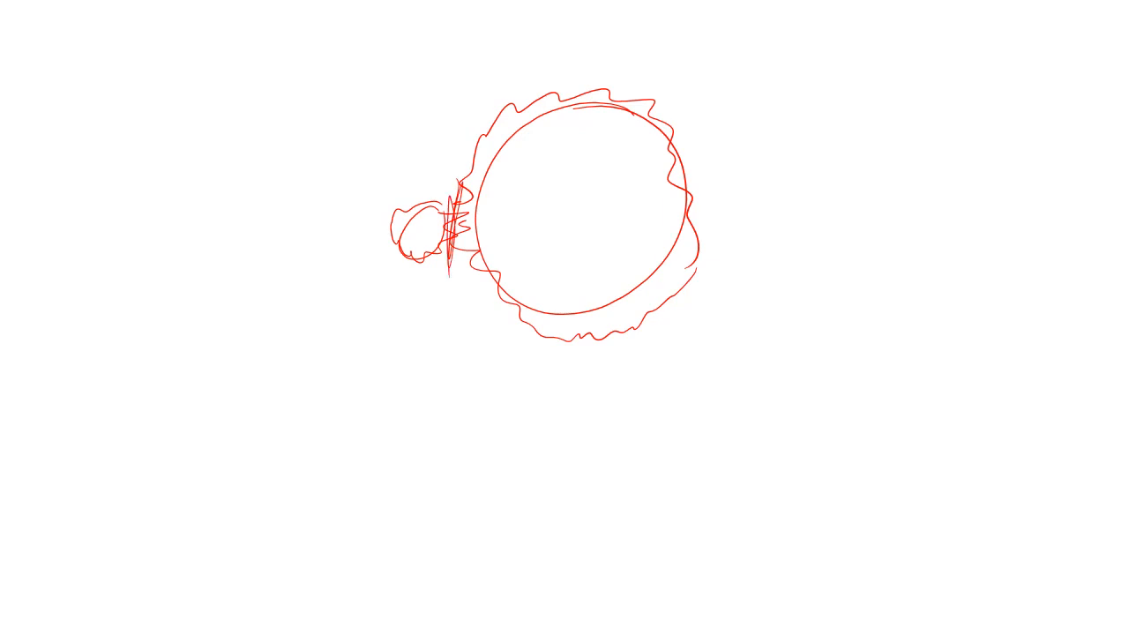
{"action": "left_click_drag", "start_coordinate": [423, 287], "coordinate": [437, 304]}
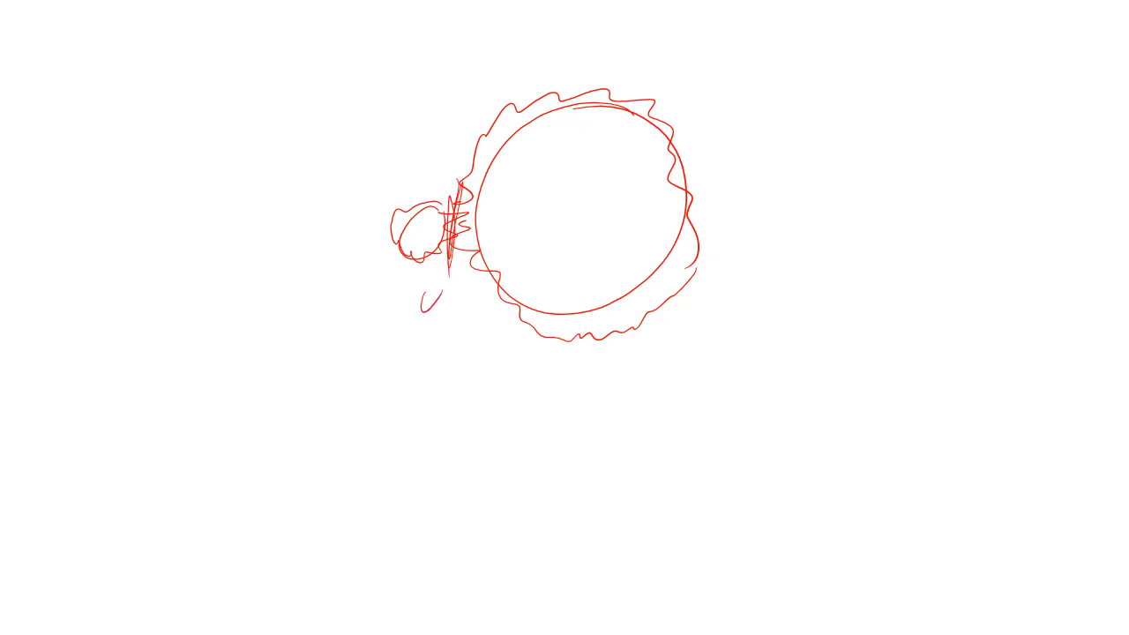
{"action": "left_click_drag", "start_coordinate": [419, 300], "coordinate": [481, 313]}
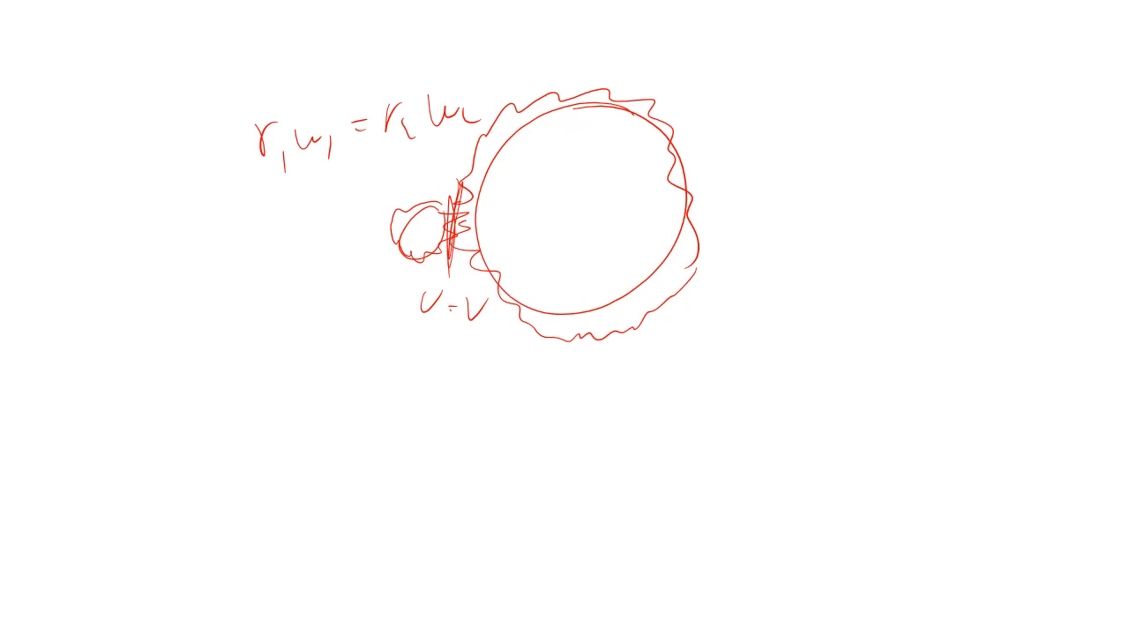
{"action": "left_click_drag", "start_coordinate": [501, 166], "coordinate": [583, 203]}
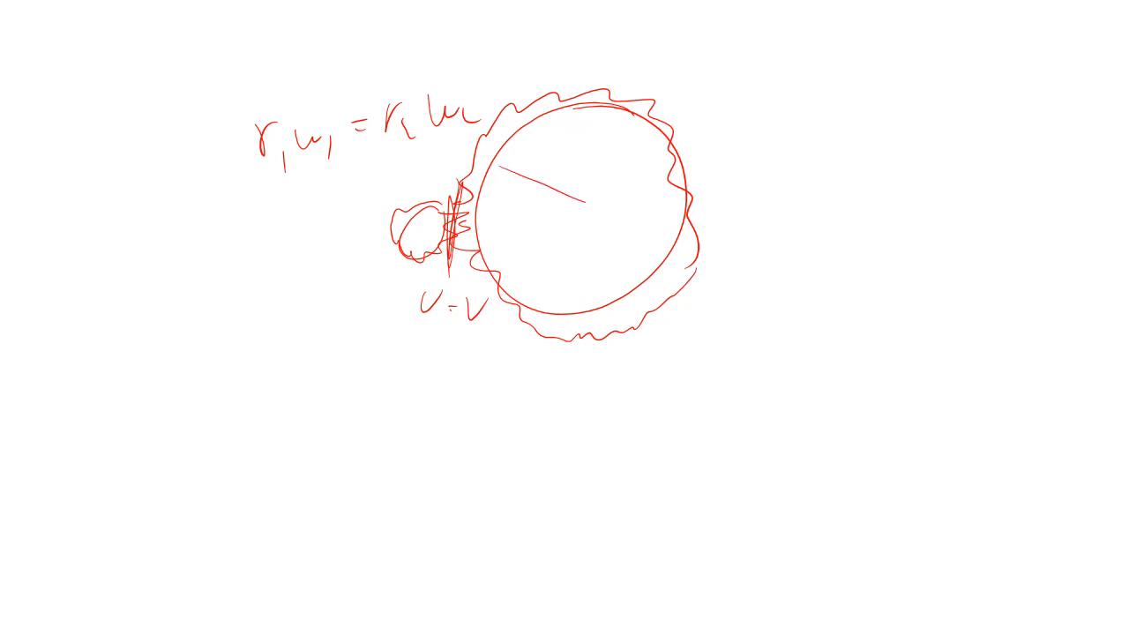